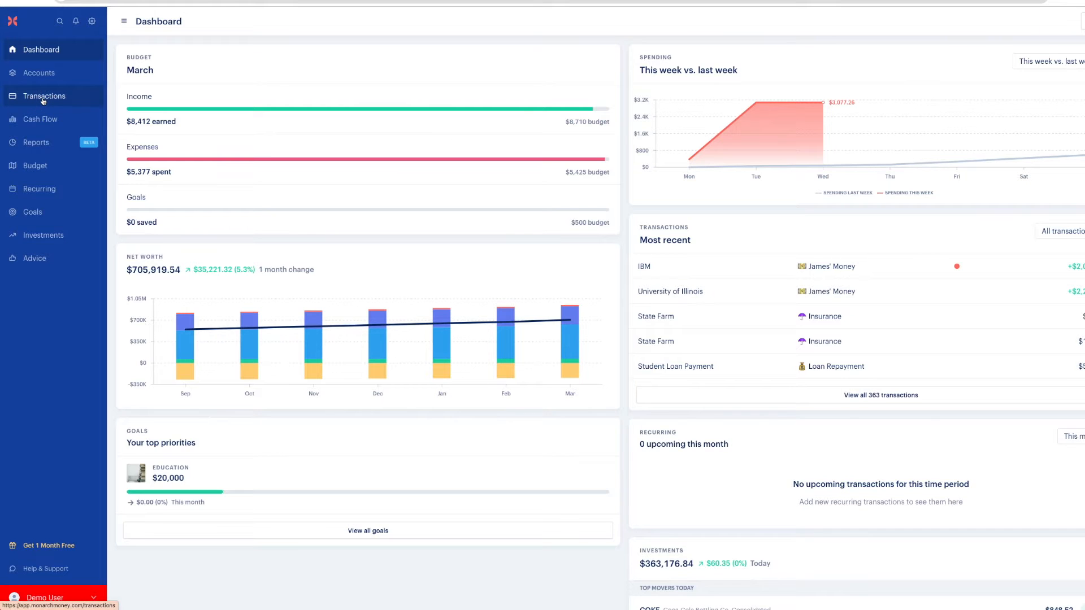
Go from the dashboard to the full Transactions list.
left_click(44, 95)
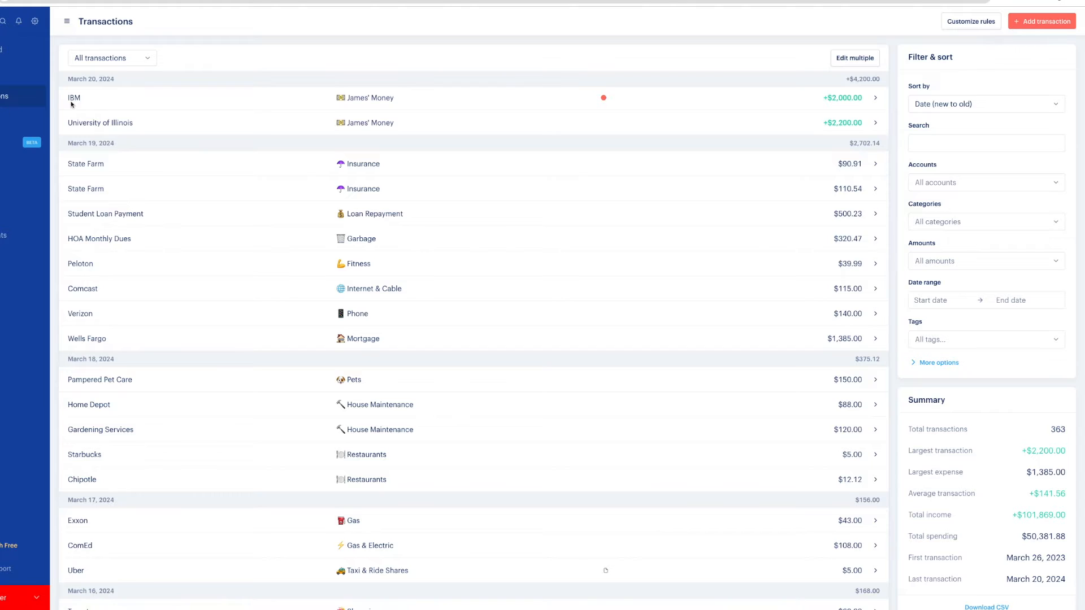
left_click(374, 97)
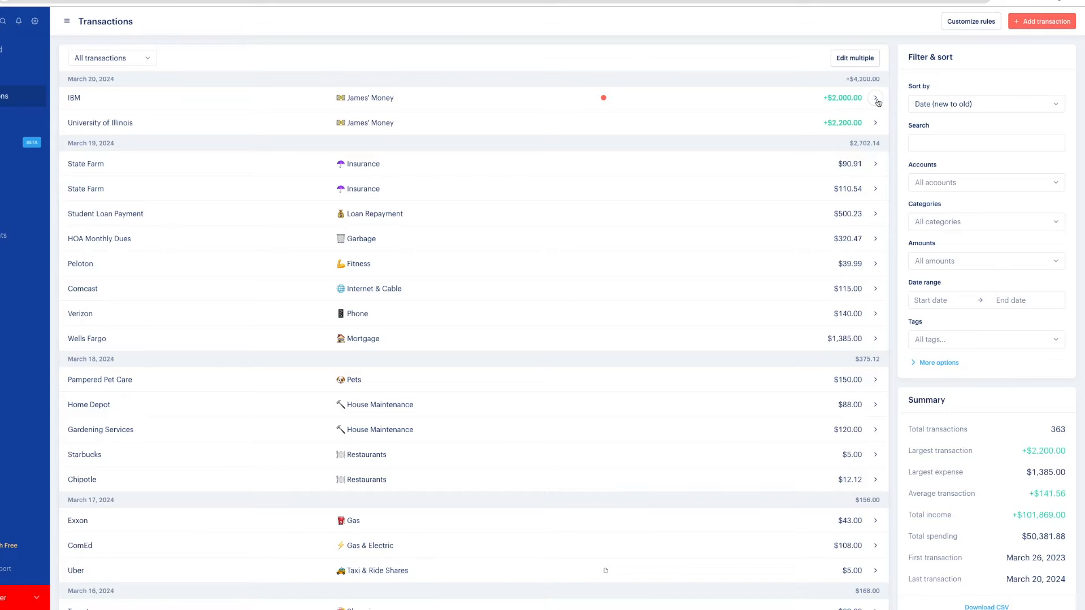
Remove the Business tag from the IBM $2,000 transaction and view the reviewer choices.
left_click(875, 99)
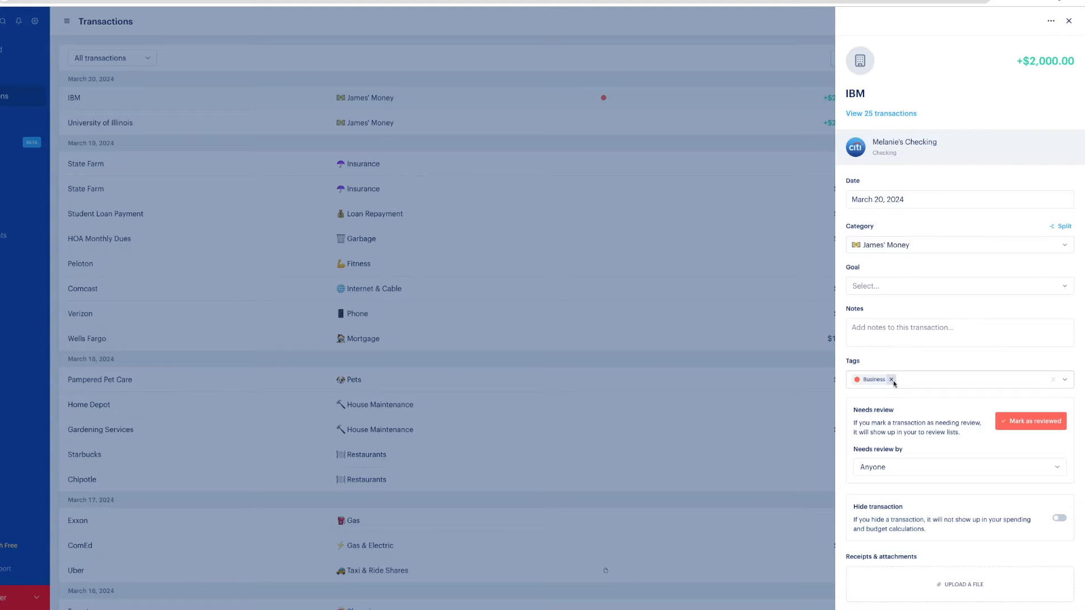
left_click(892, 380)
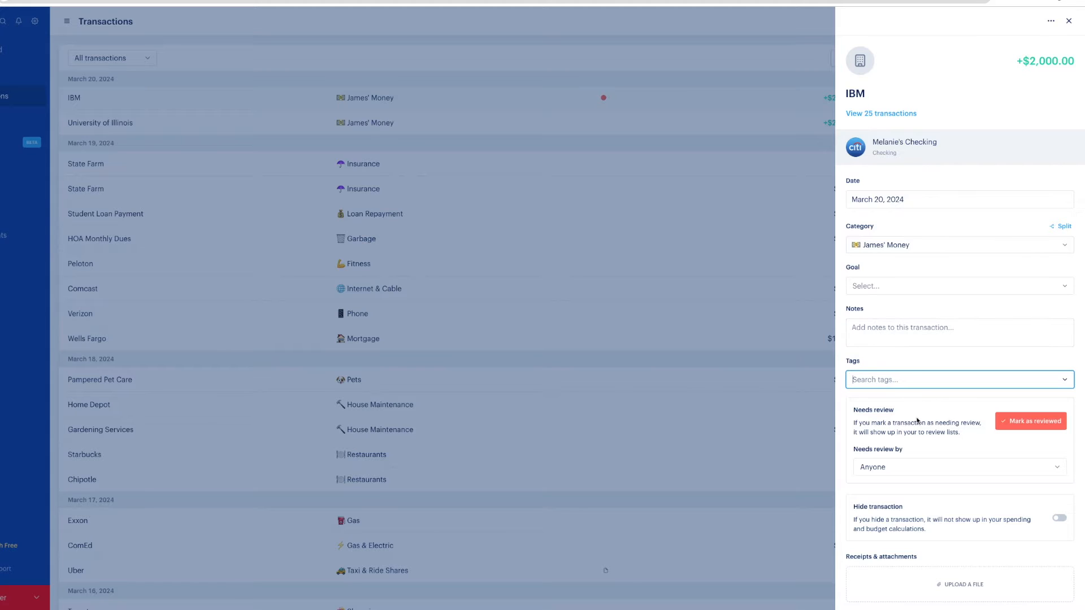
mouse_move(944, 465)
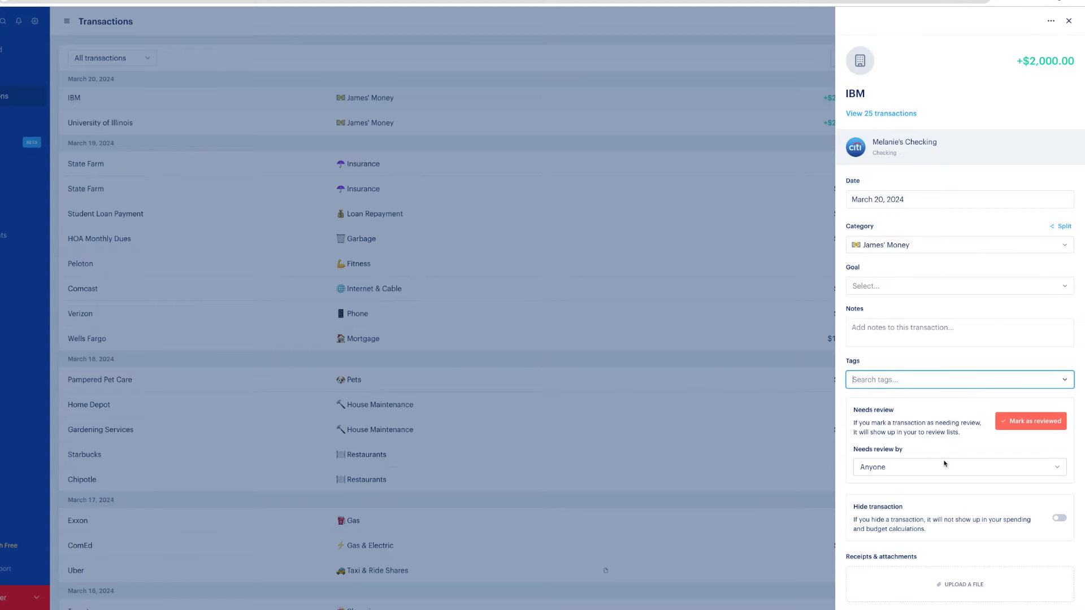
left_click(959, 467)
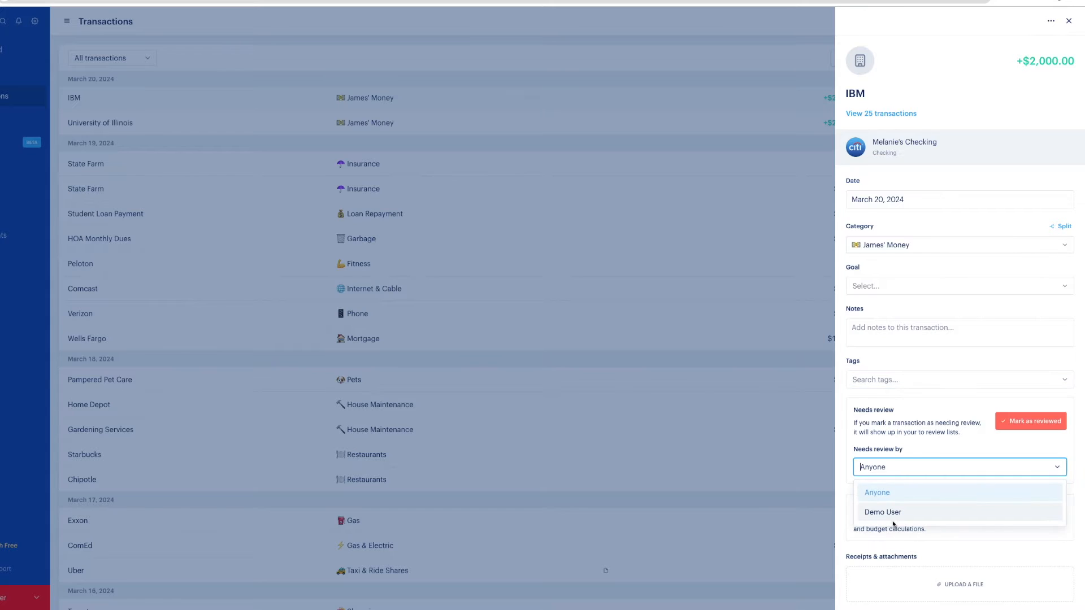
mouse_move(894, 506)
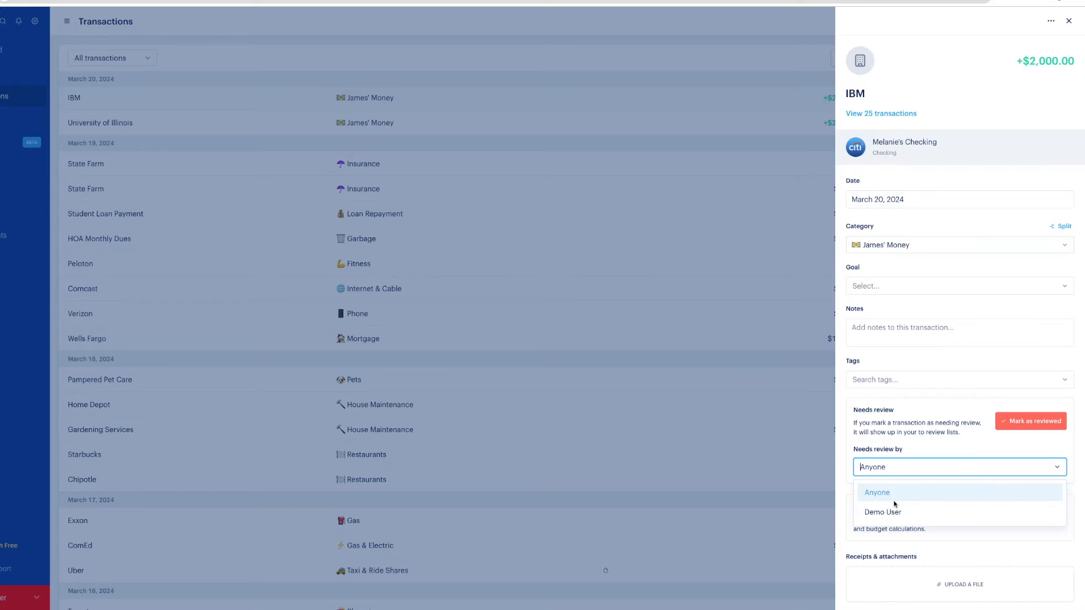
mouse_move(883, 512)
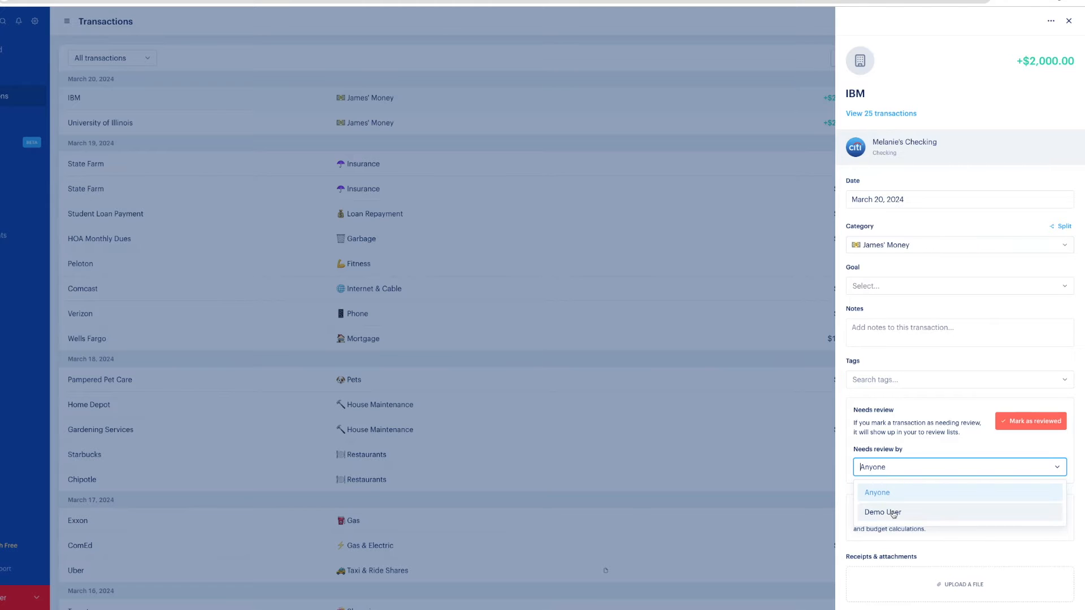
mouse_move(834, 441)
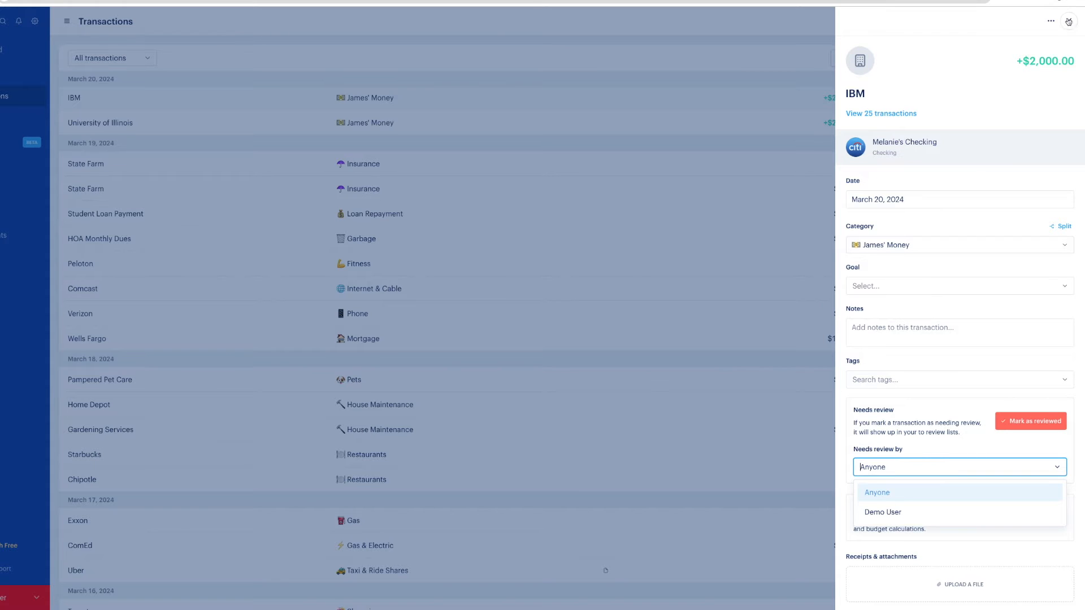
Recategorise the IBM transaction as Brittany Paycheck.
left_click(1068, 22)
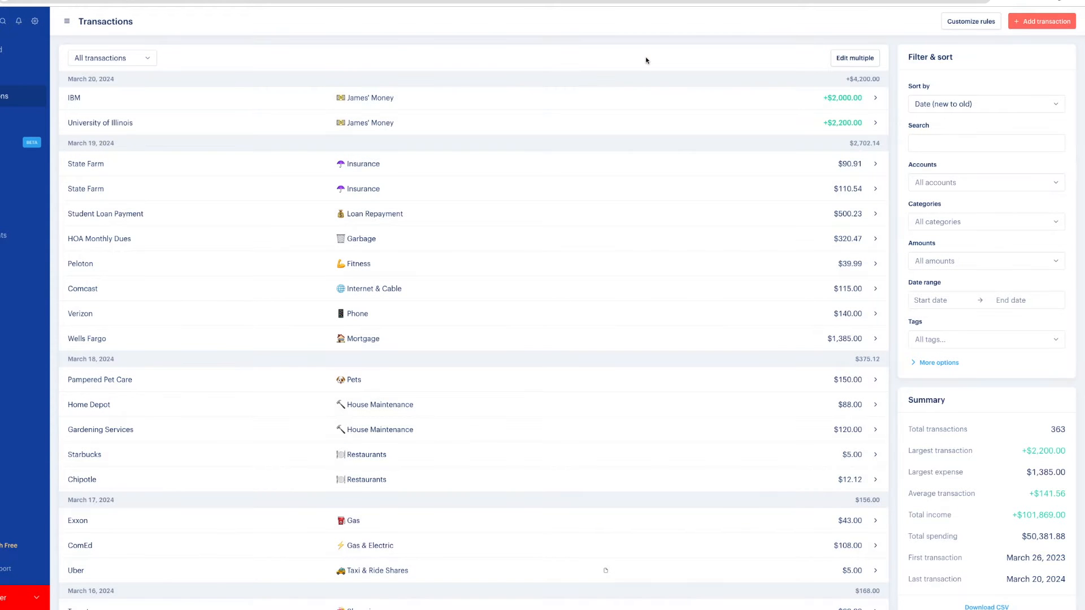
mouse_move(630, 68)
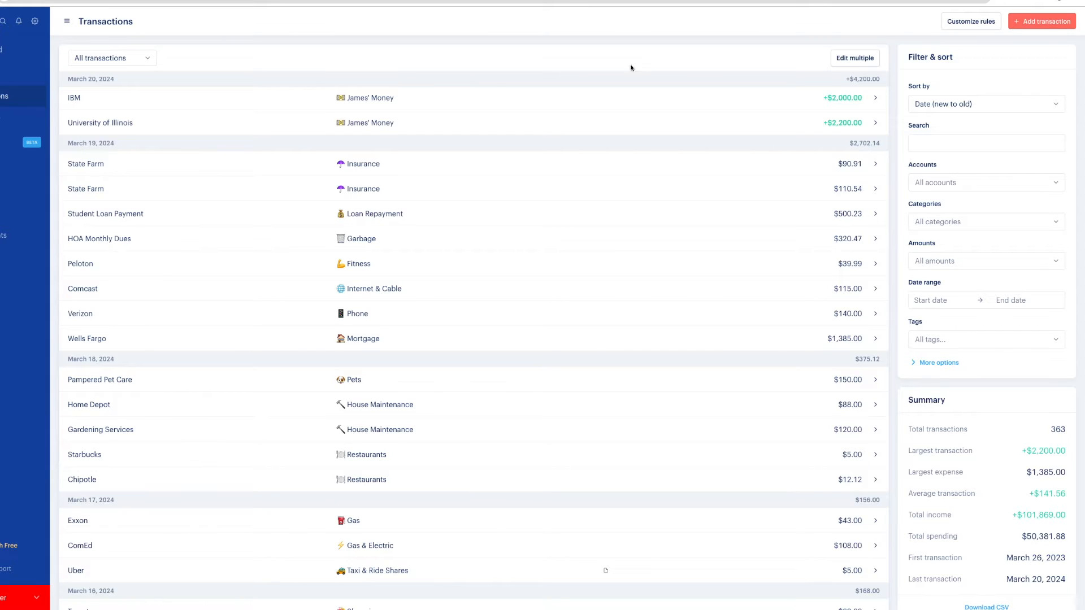
left_click(388, 97)
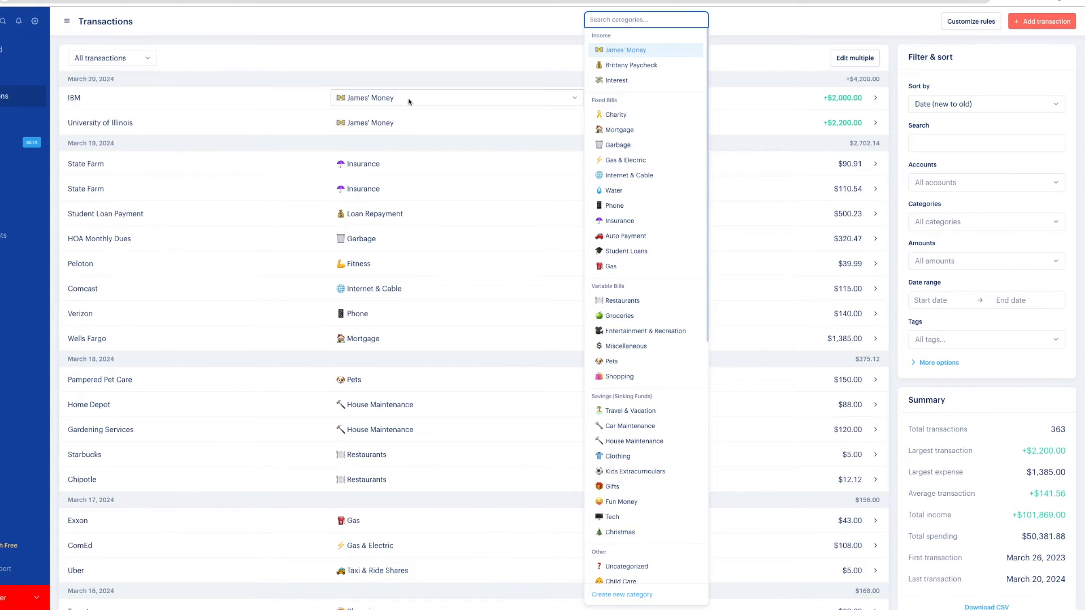
mouse_move(631, 64)
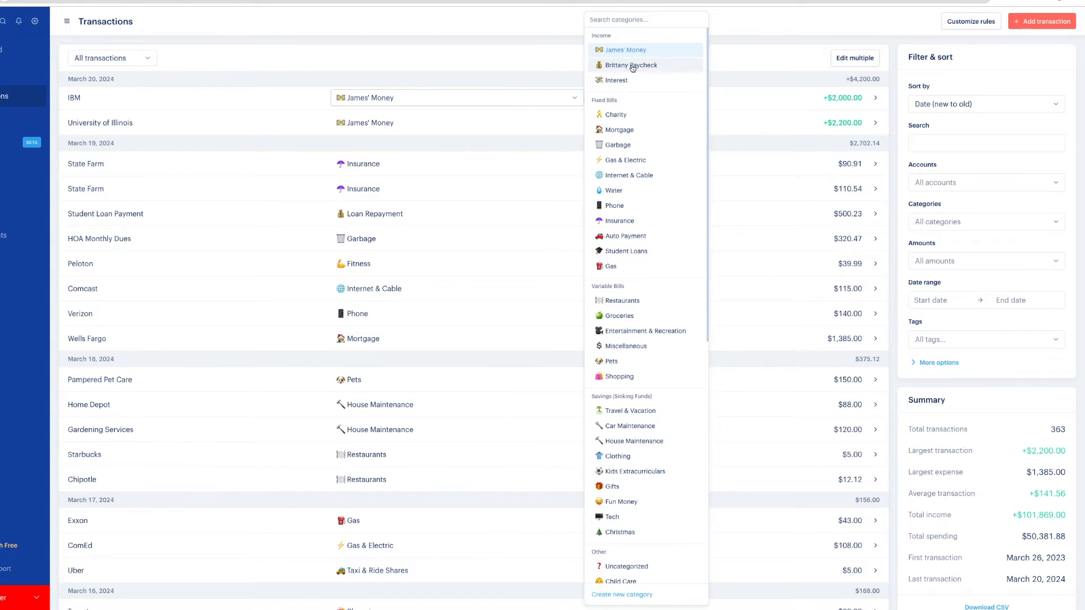
left_click(630, 65)
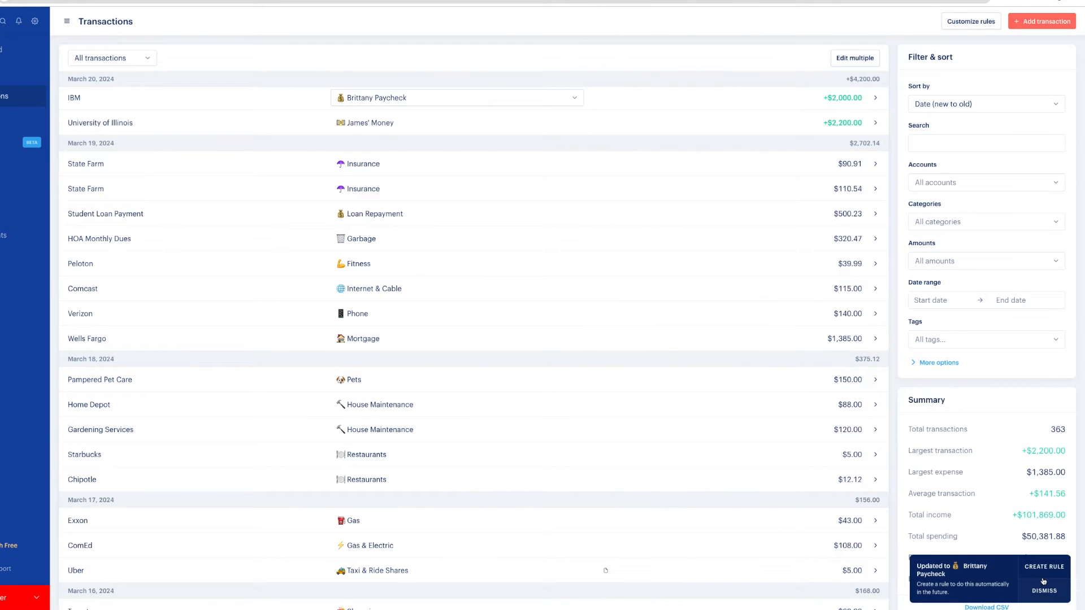
Save a rule applying Brittany Paycheck to the 24 existing IBM transactions.
left_click(1045, 567)
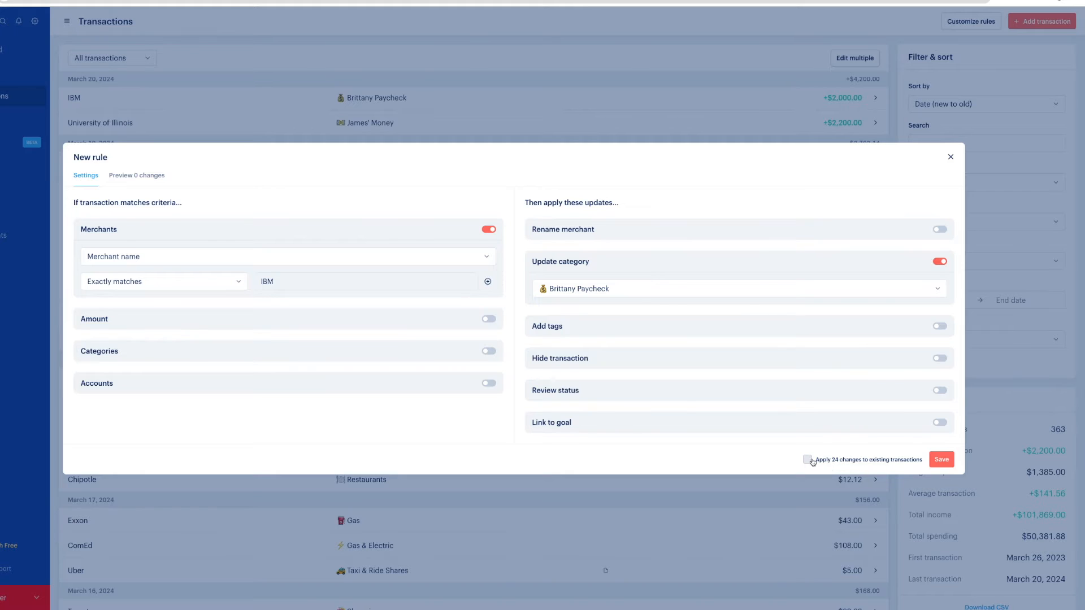
left_click(807, 460)
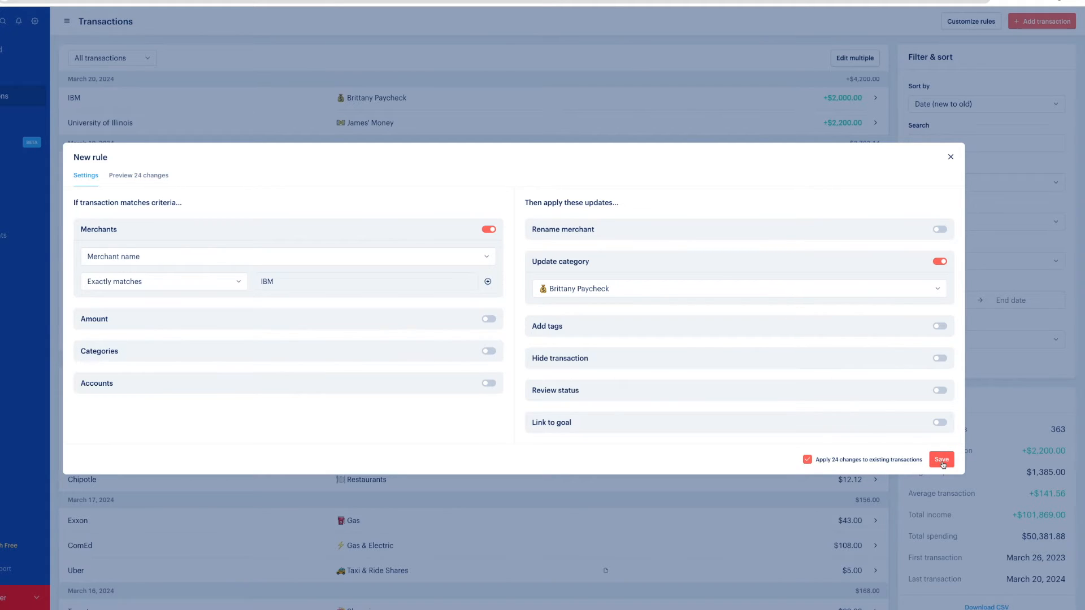
left_click(940, 460)
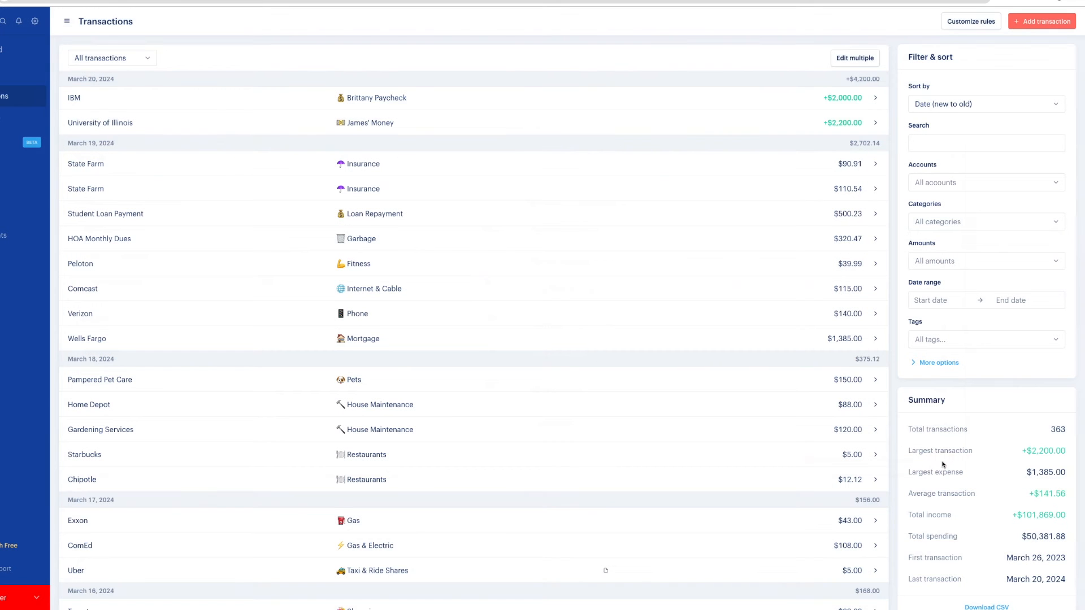
mouse_move(388, 281)
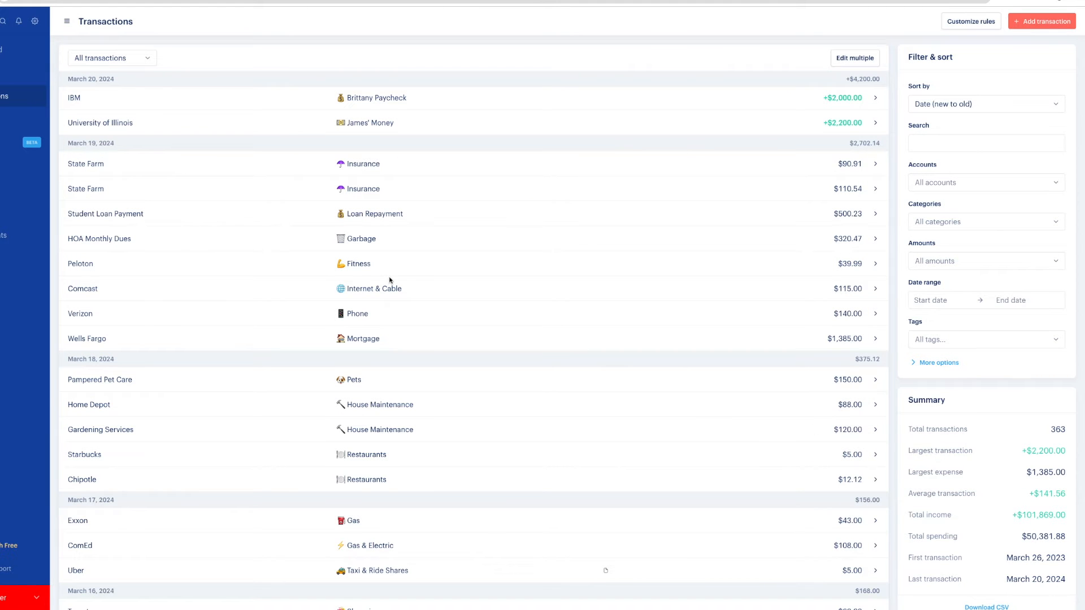
left_click(10, 118)
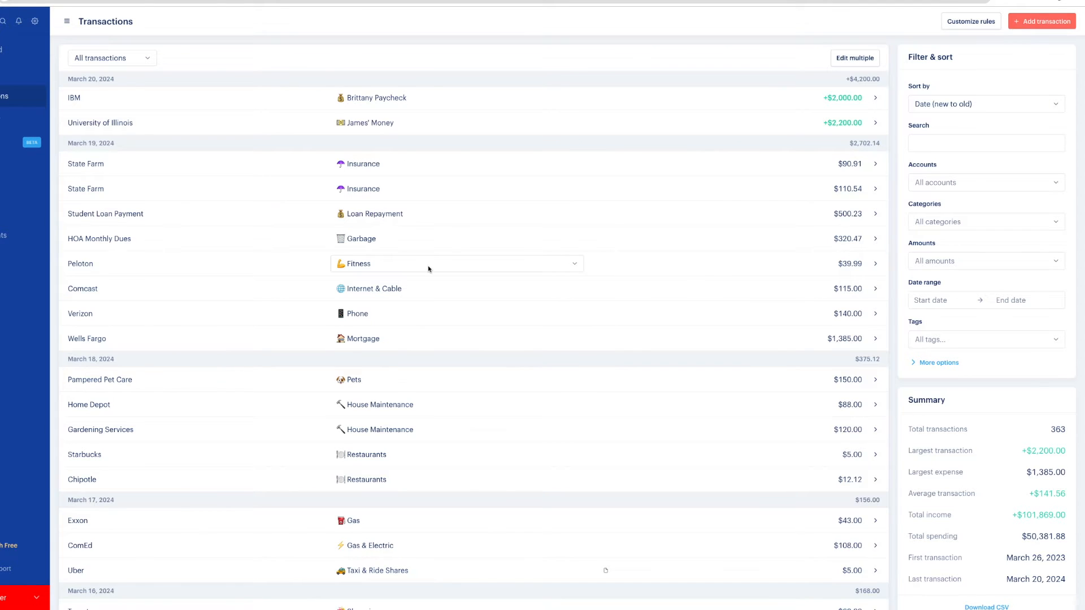
scroll("down", 3)
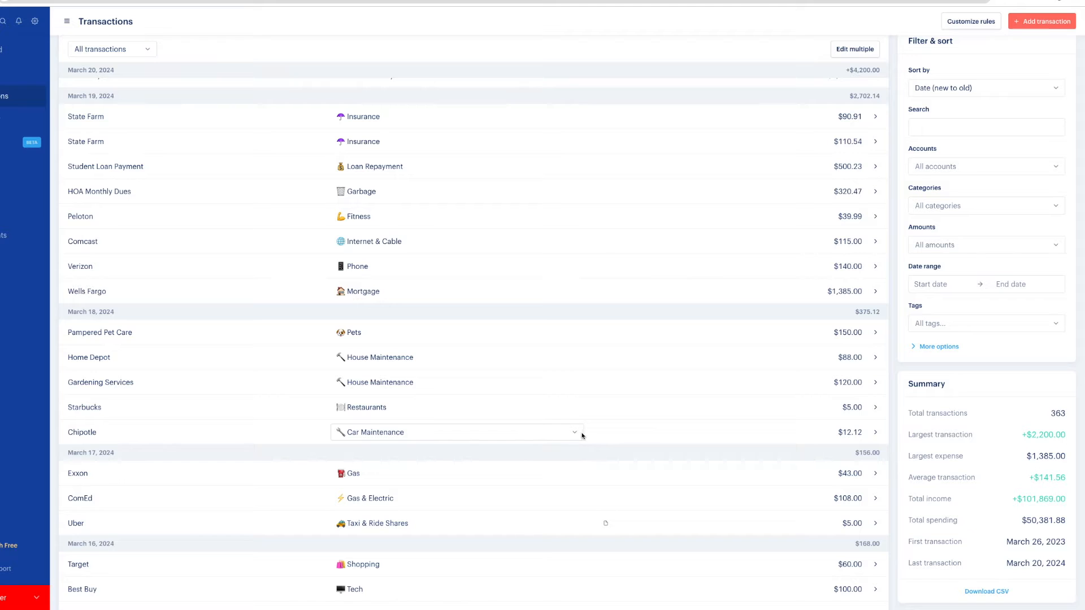
left_click(573, 432)
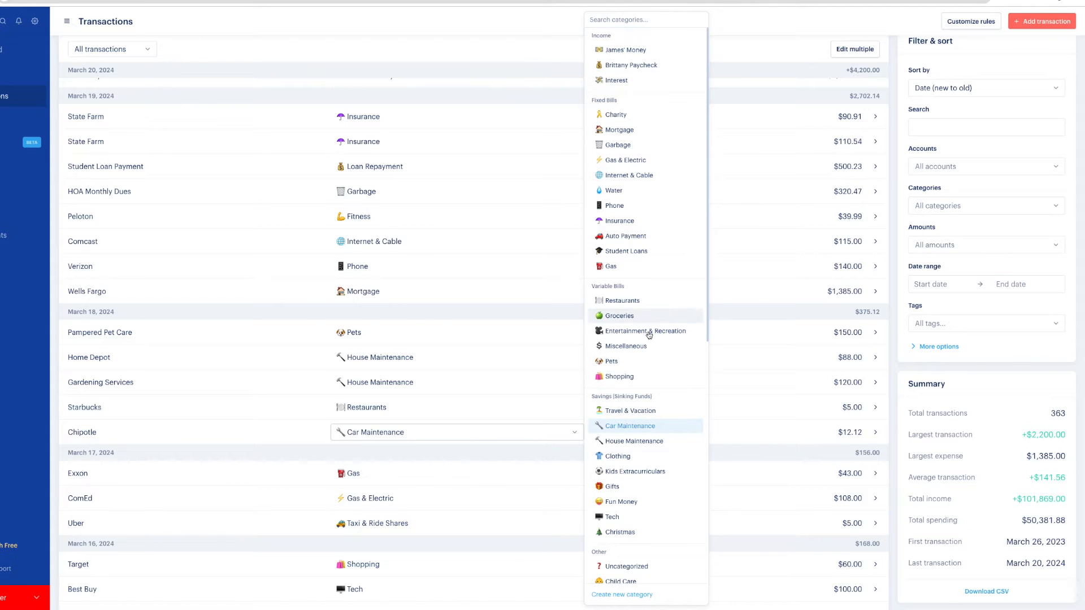
left_click(621, 301)
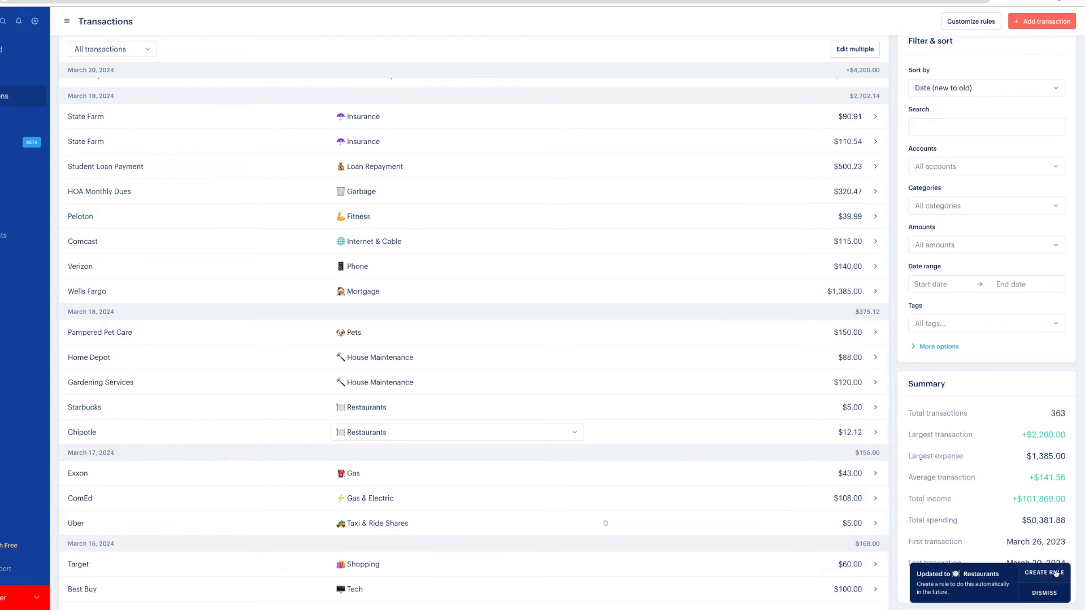
left_click(1049, 575)
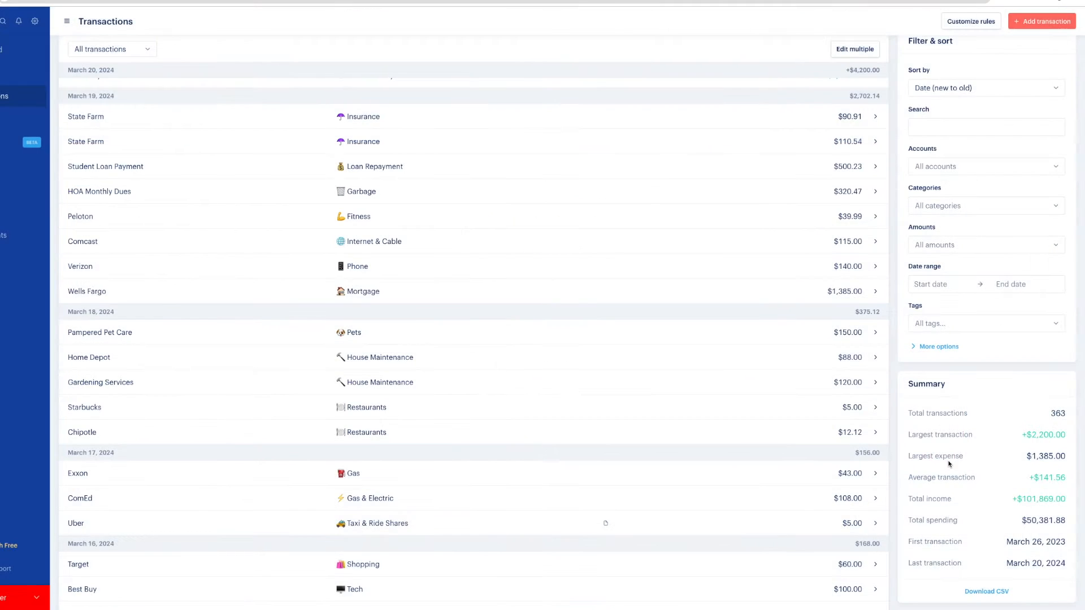
scroll("up", 3)
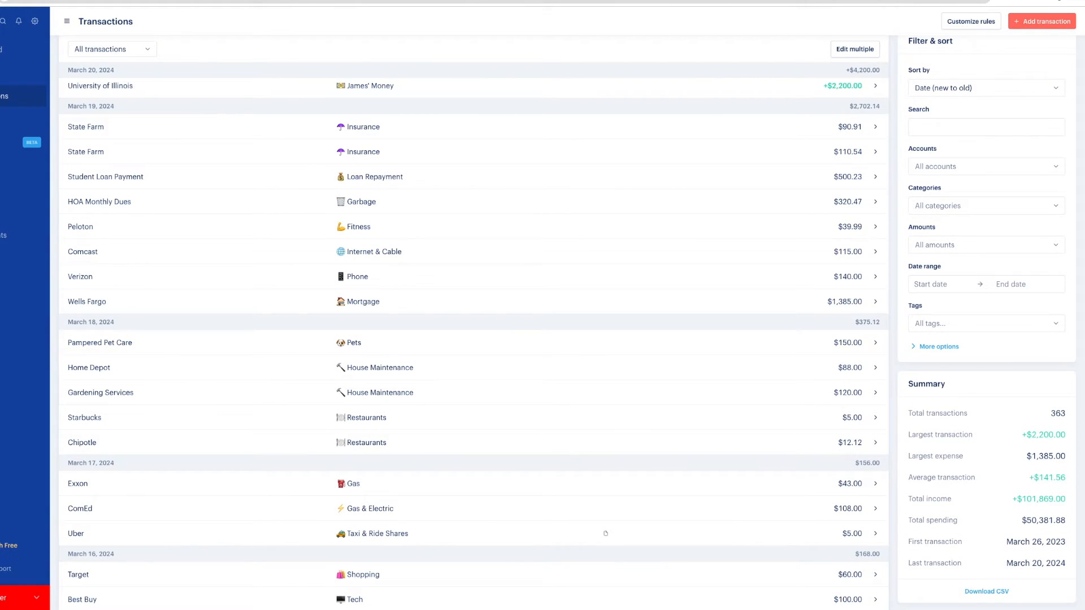
Recategorise the $60.00 Target purchase from Shopping to Gifts.
scroll("down", 3)
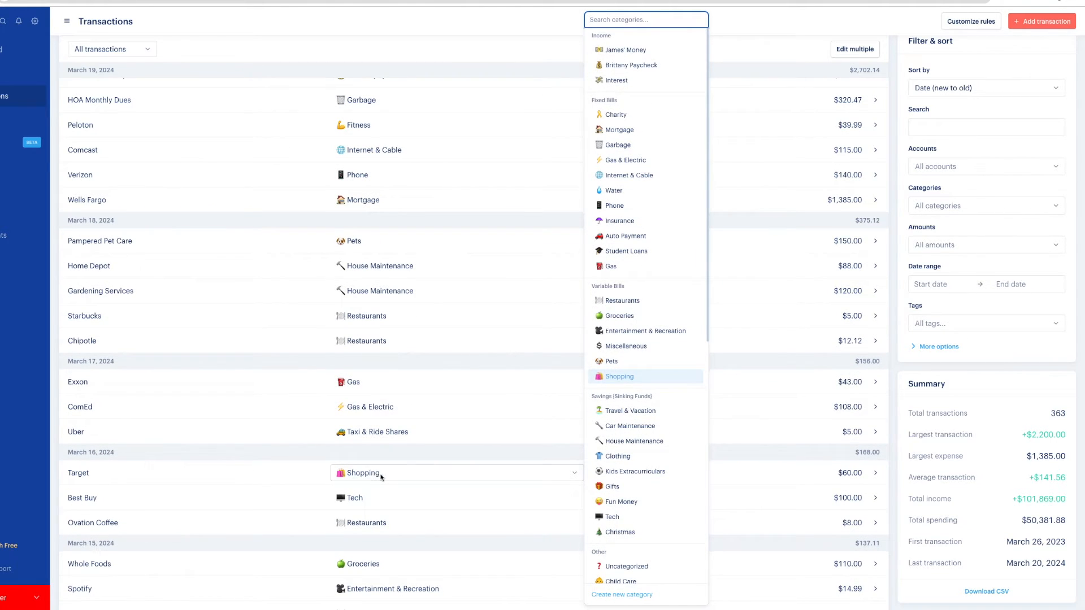
left_click(611, 486)
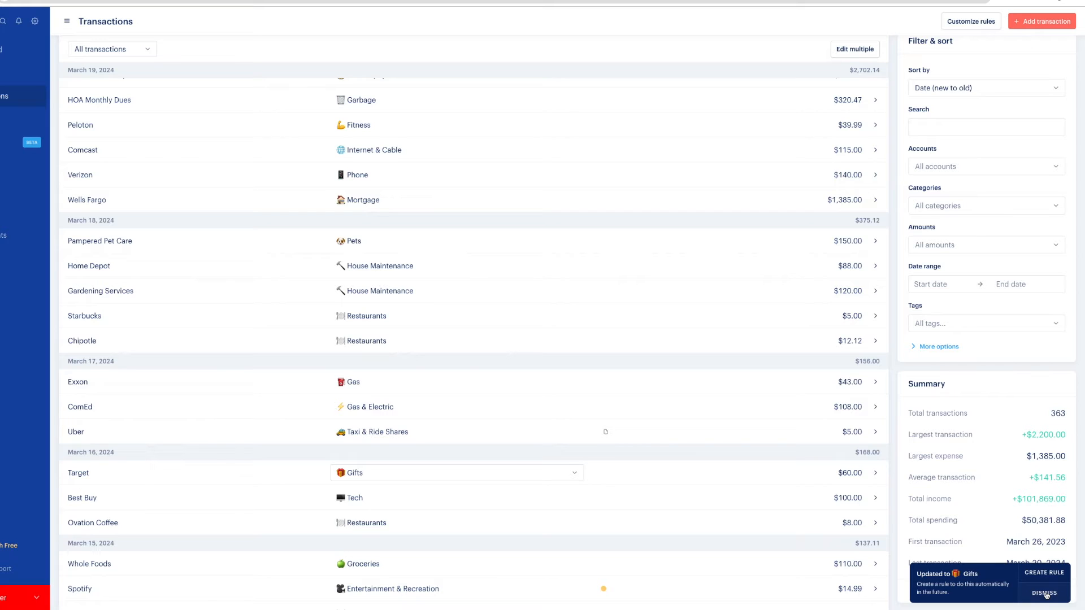
mouse_move(707, 480)
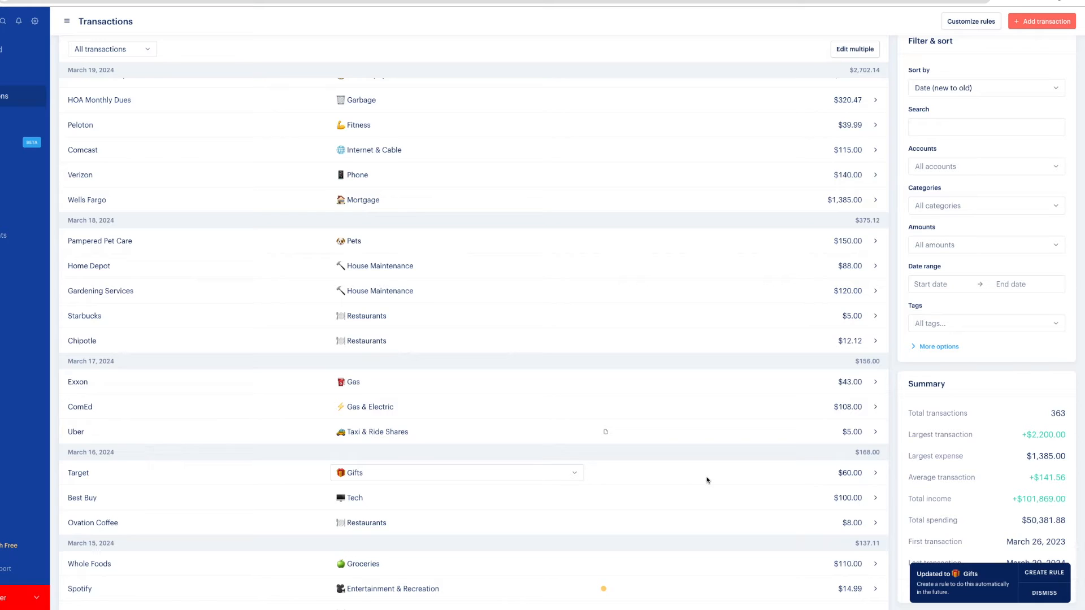
left_click(1044, 597)
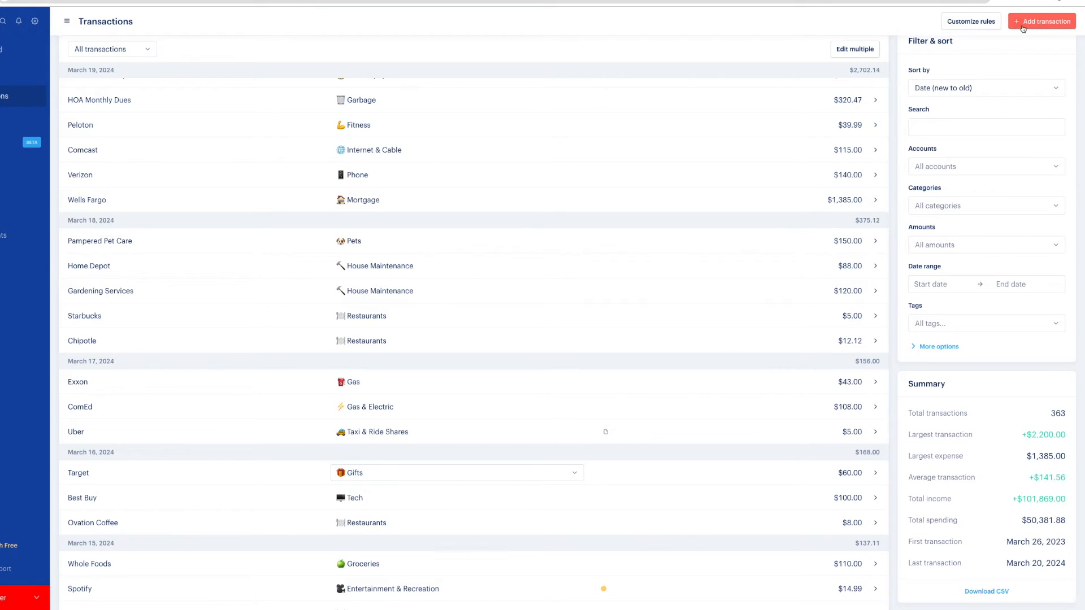
mouse_move(971, 21)
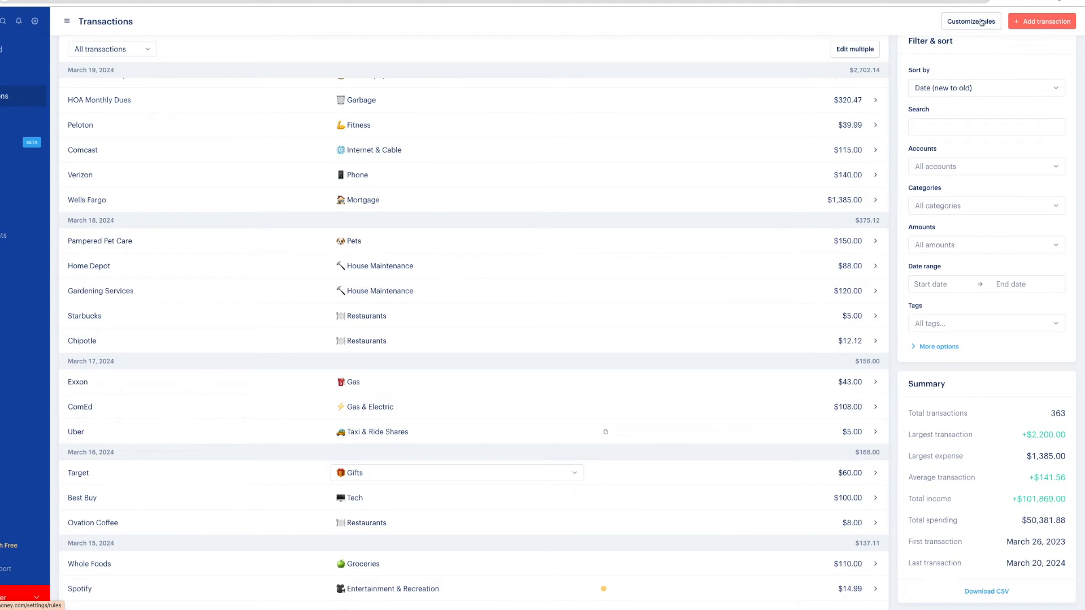
left_click(971, 20)
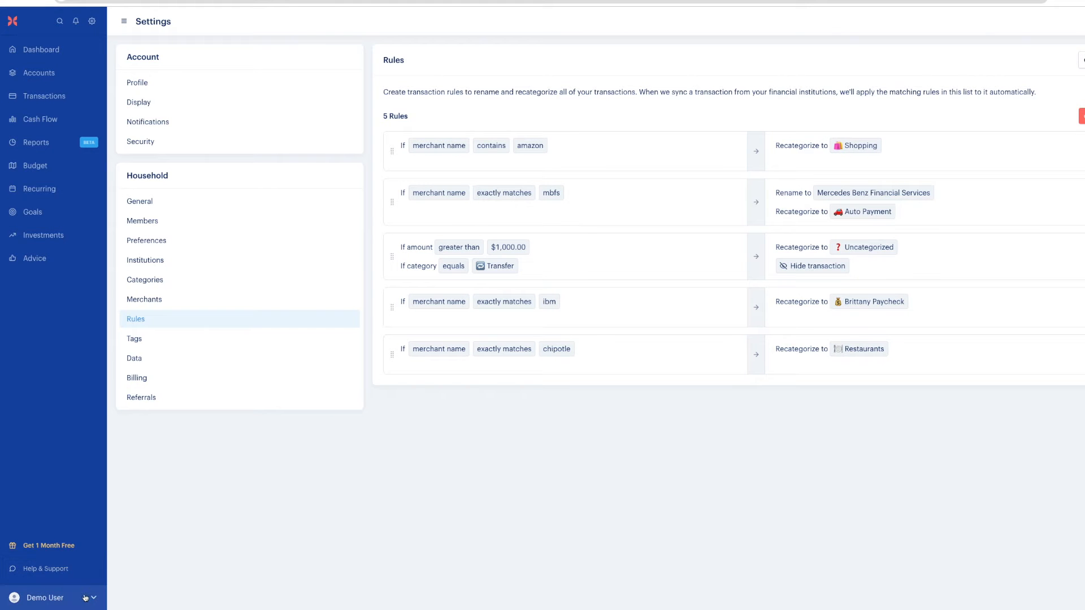
left_click(45, 598)
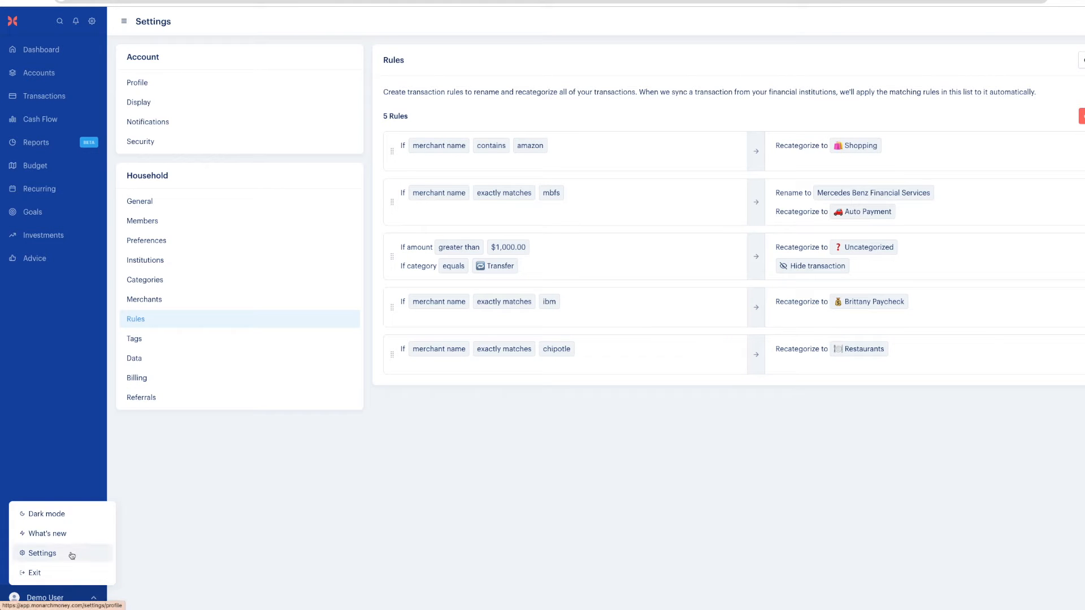
left_click(42, 553)
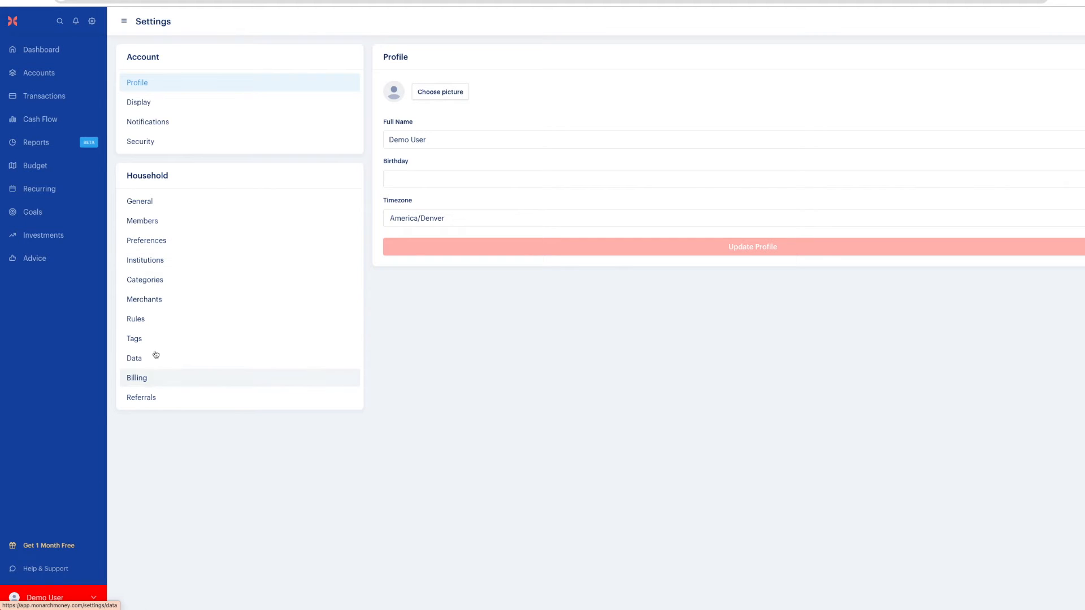
left_click(136, 319)
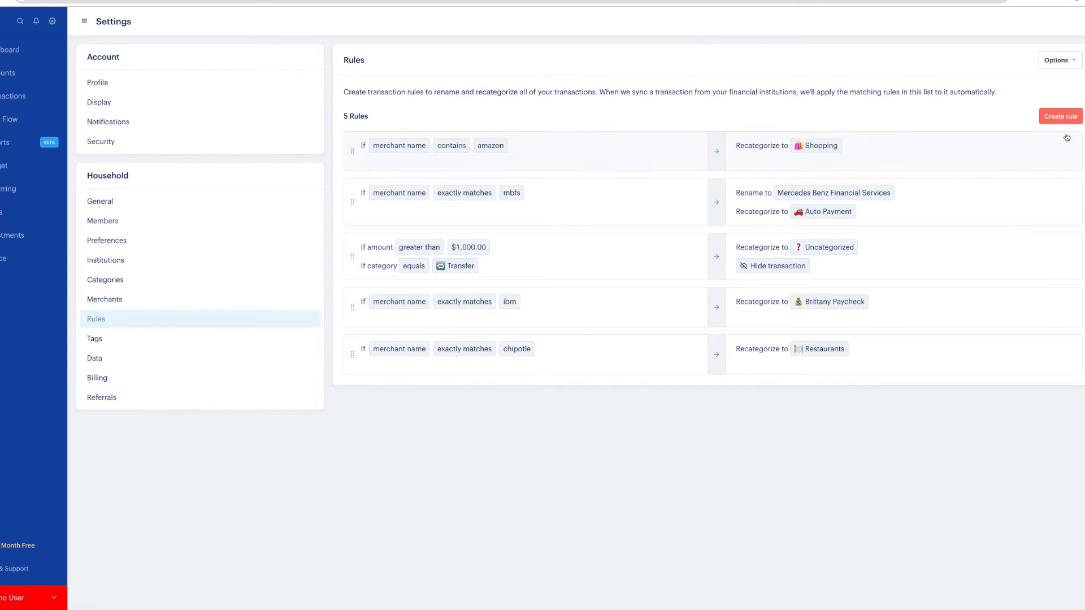
left_click(1058, 60)
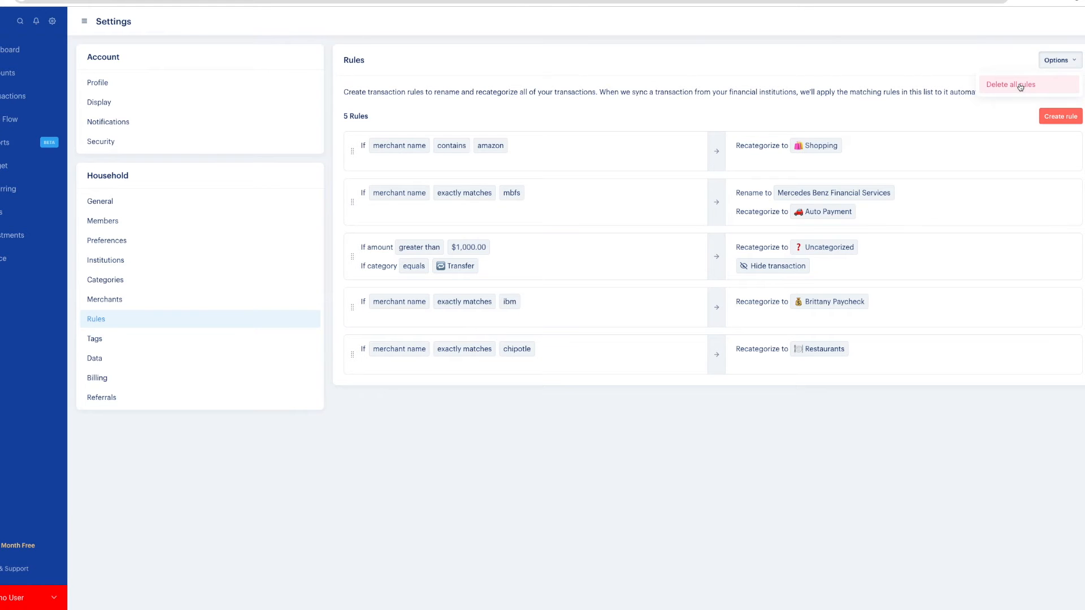
Delete all five transaction rules and return to the empty Rules page.
left_click(1010, 85)
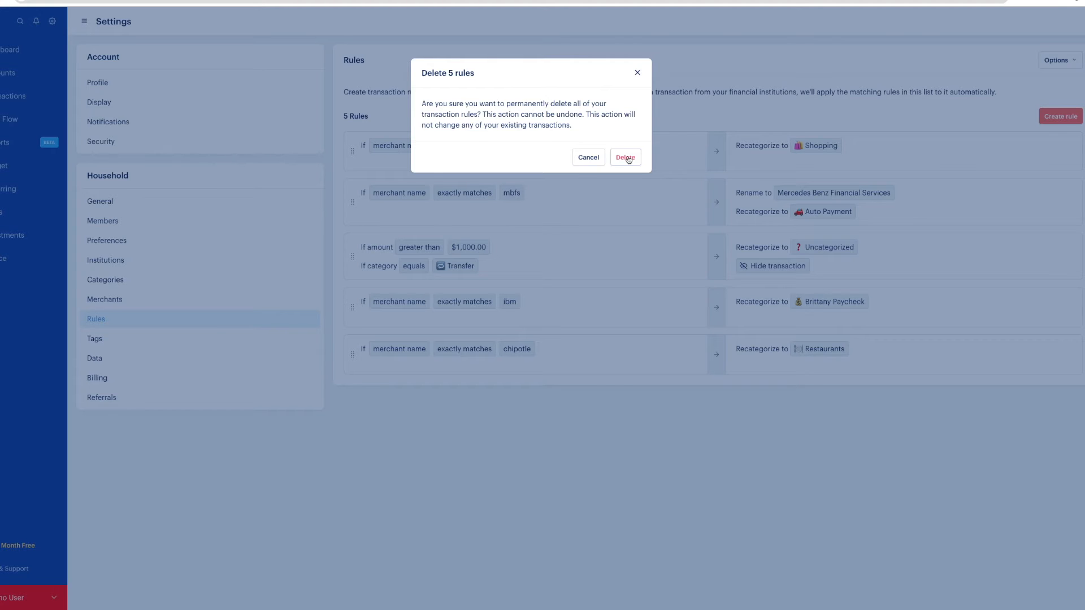
left_click(624, 158)
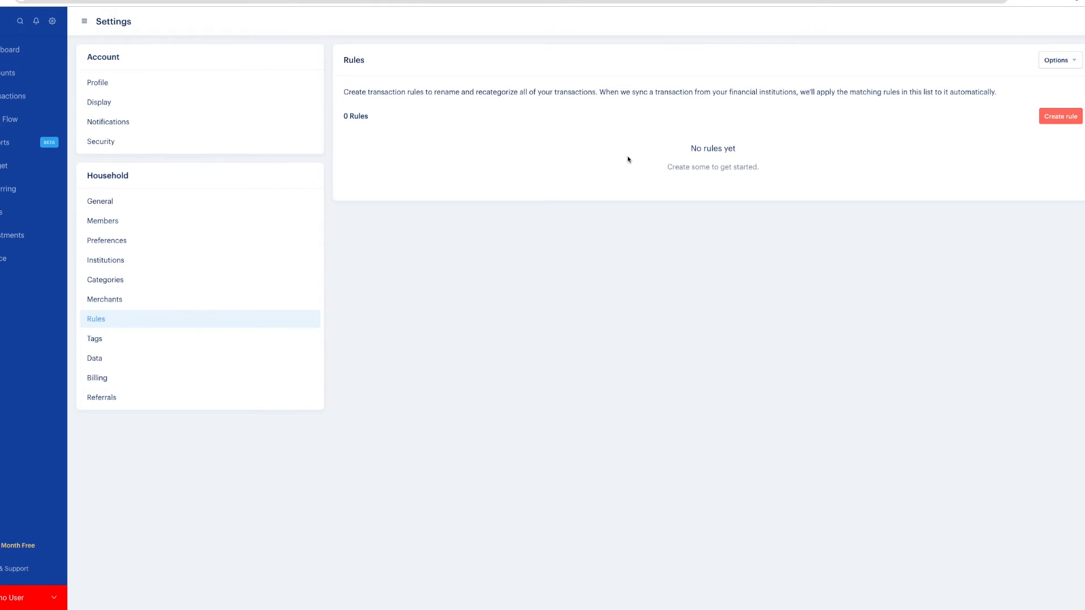
mouse_move(620, 146)
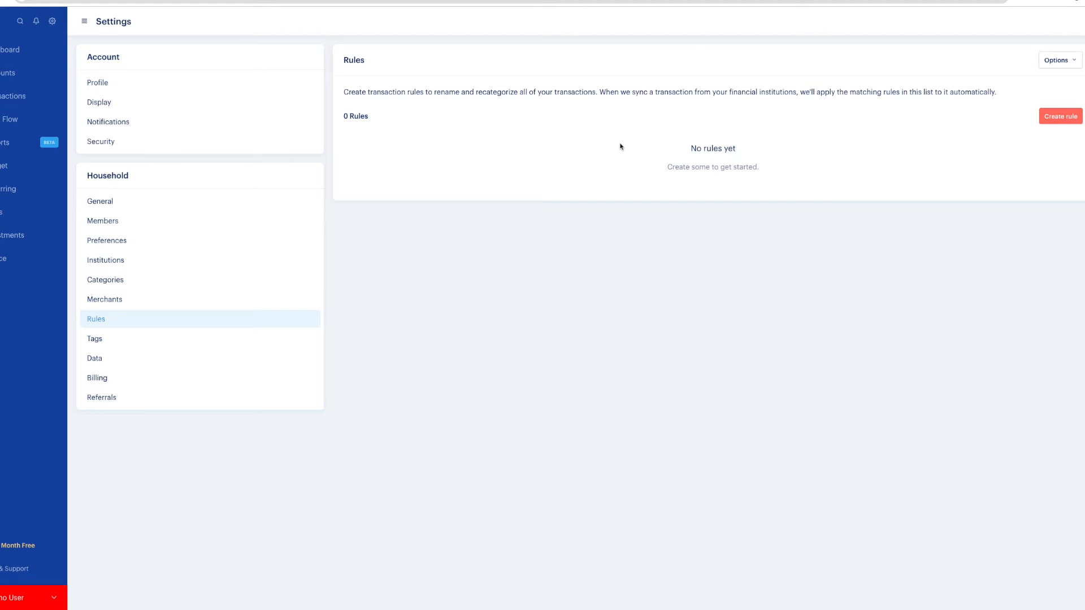
left_click(13, 97)
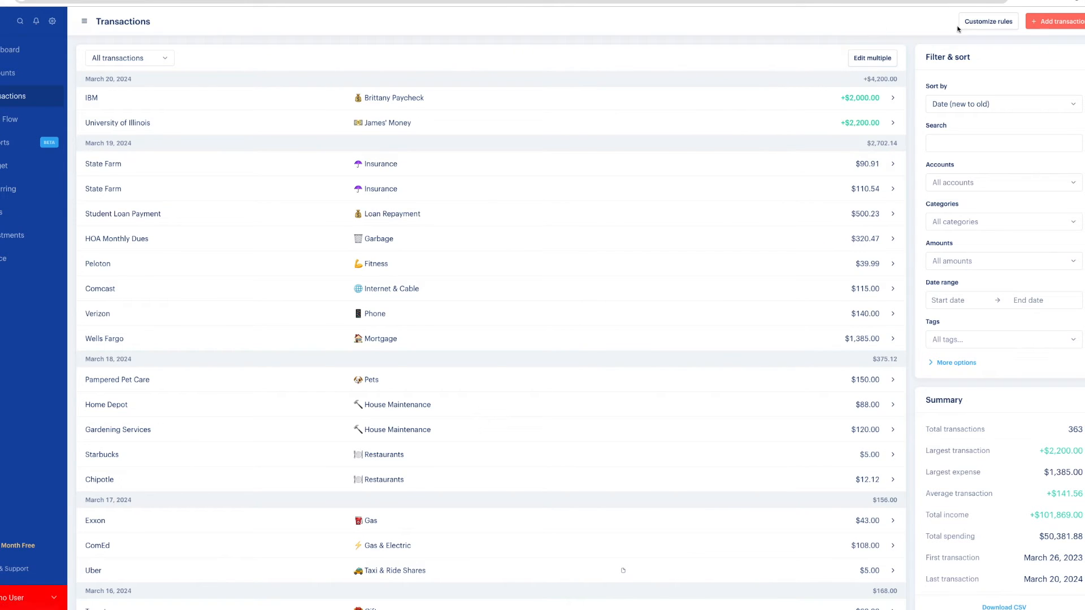
left_click(988, 21)
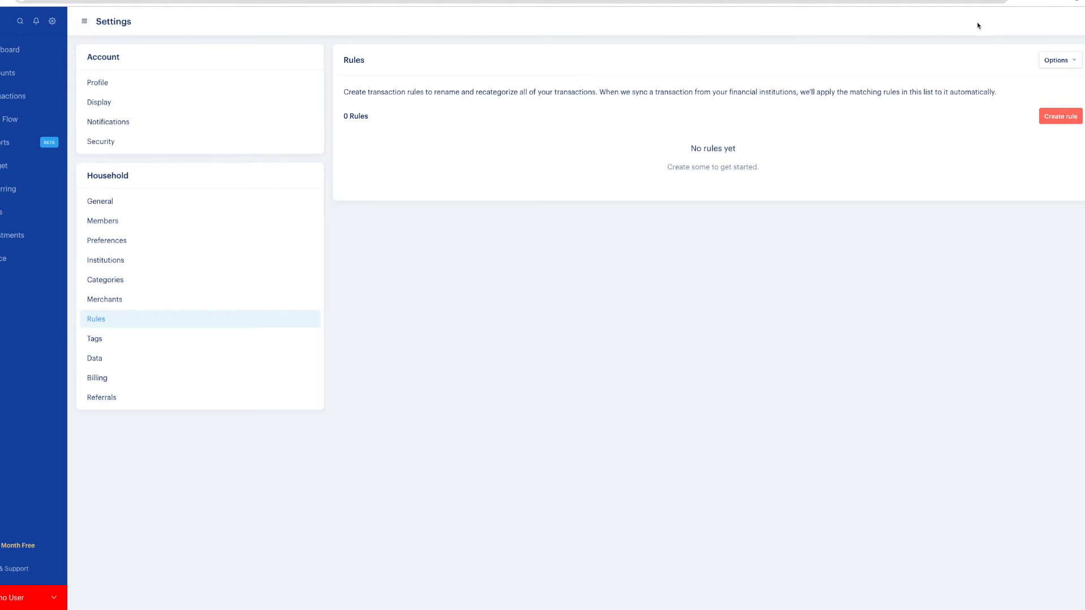
Start a new rule matching merchant names containing 'walmart'.
left_click(1059, 115)
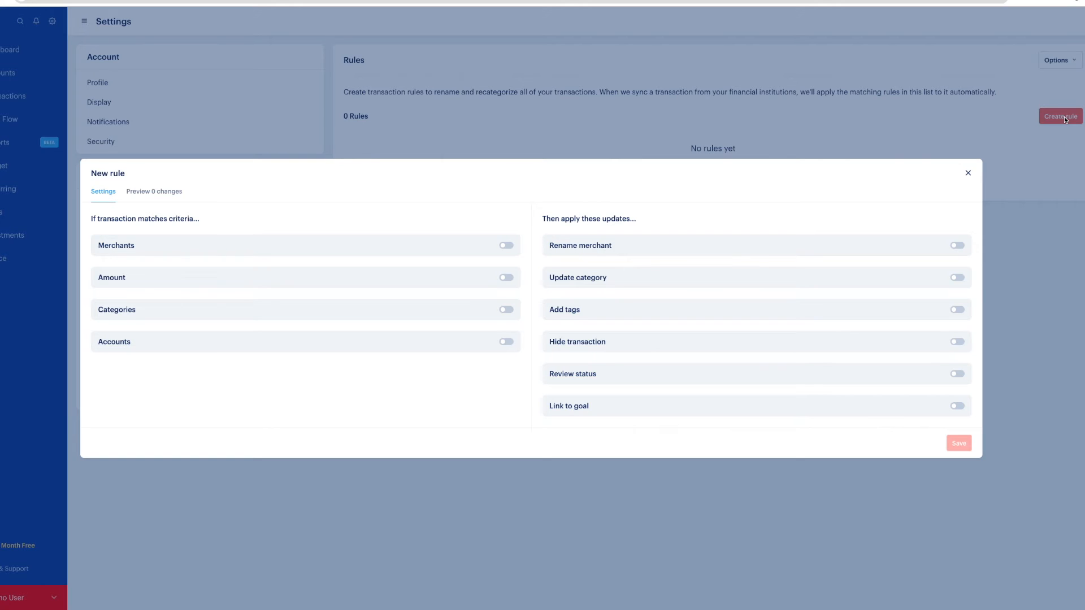
mouse_move(506, 245)
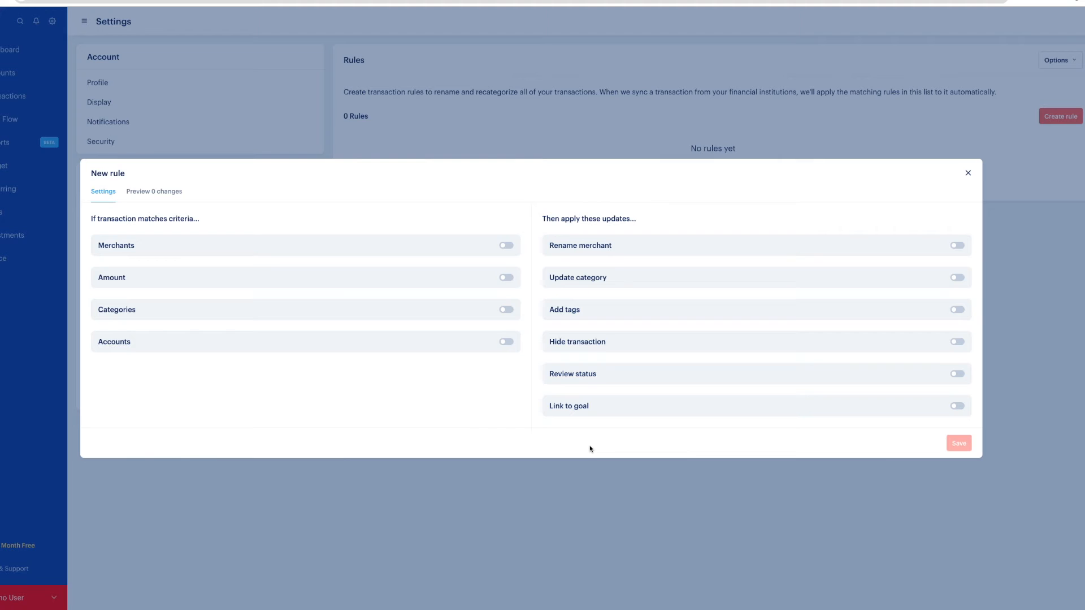
mouse_move(204, 255)
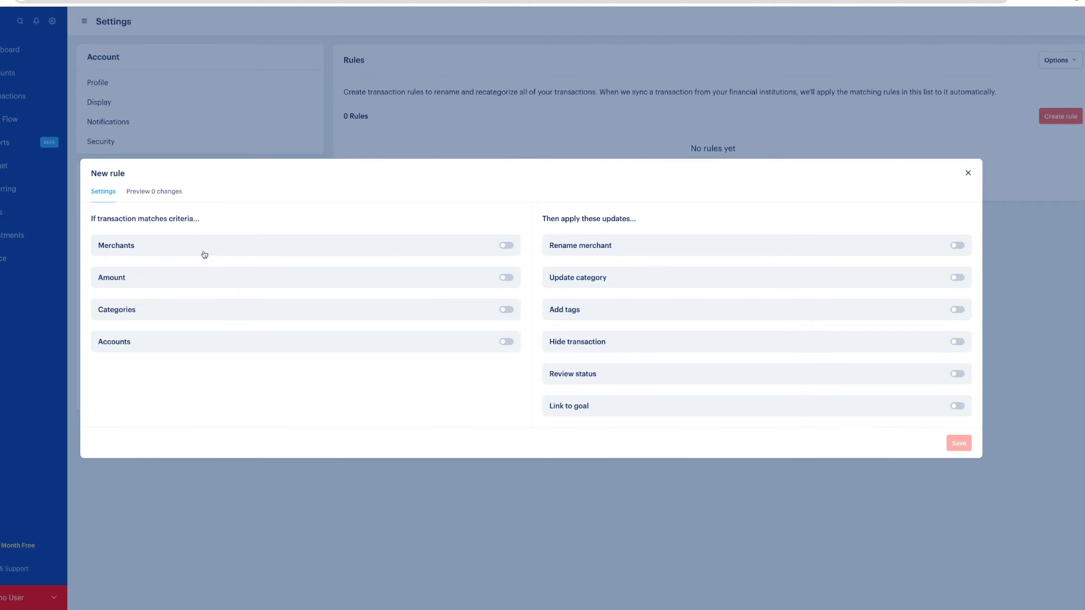
left_click(507, 245)
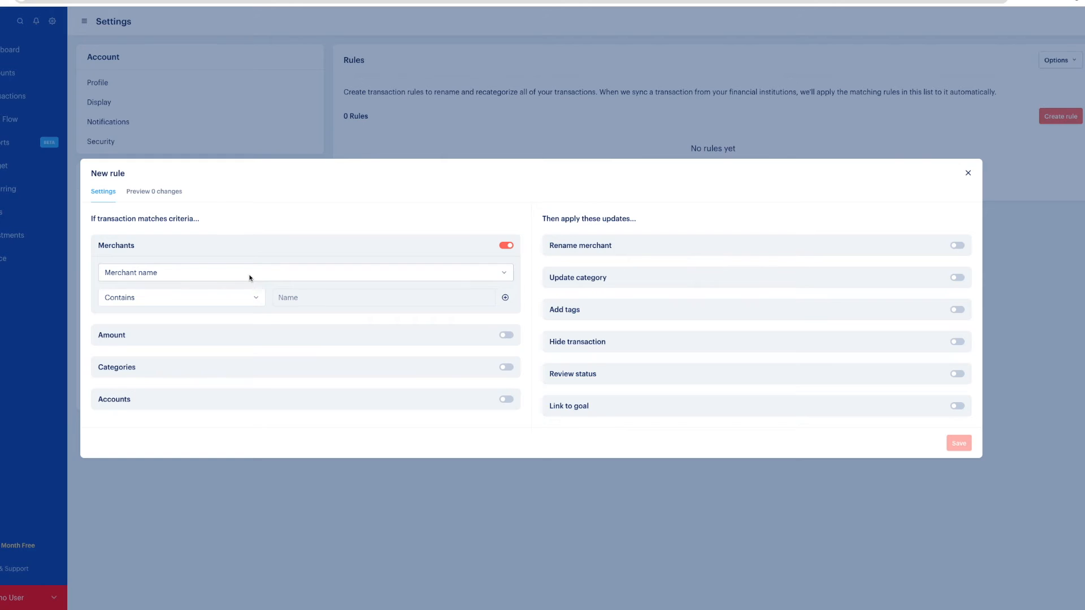
left_click(181, 297)
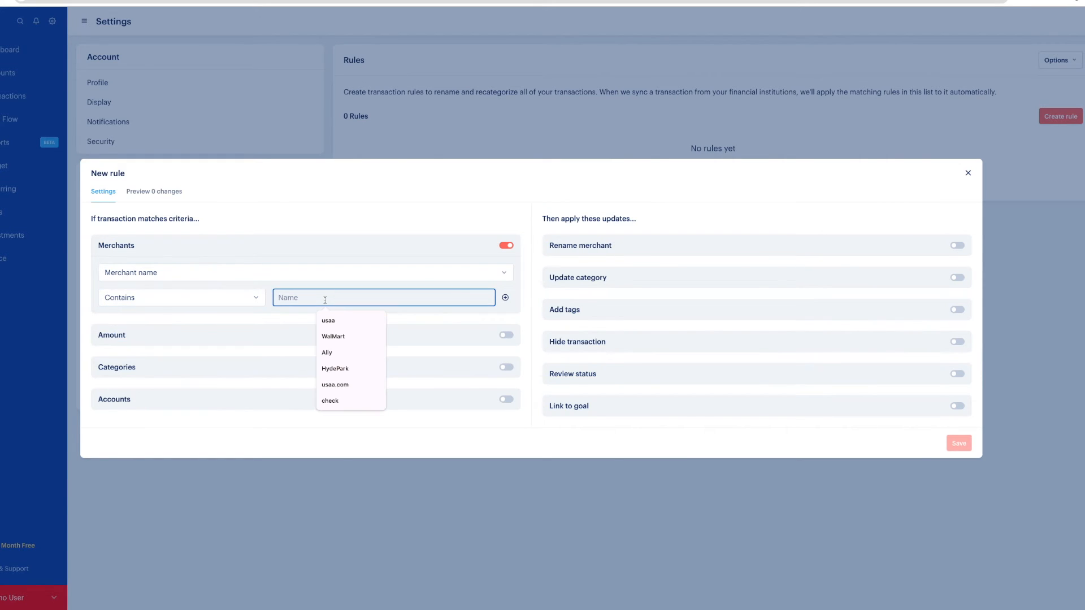
type("wa")
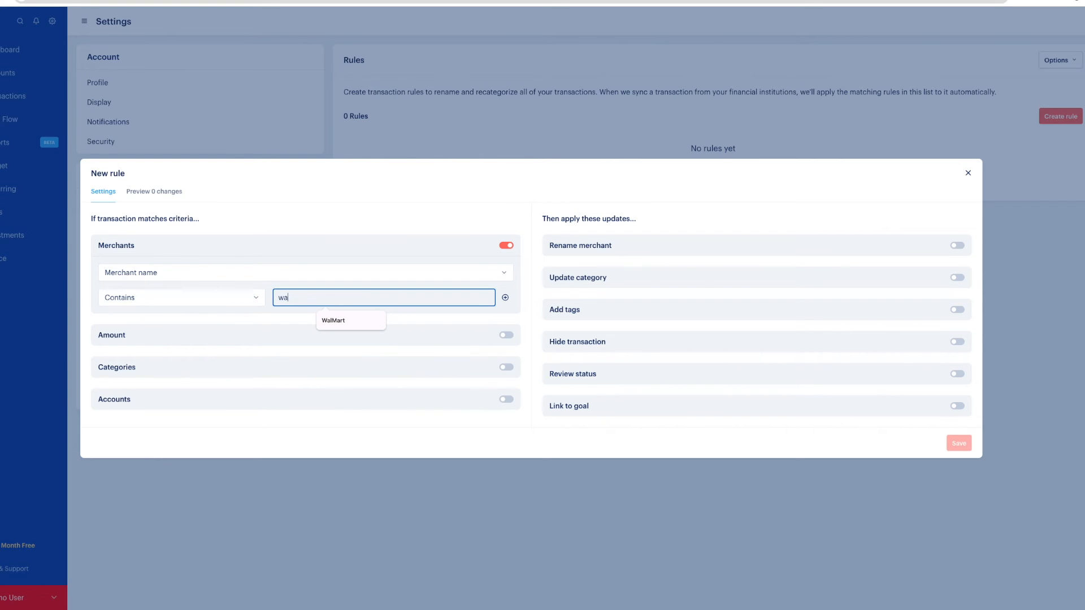
type("lmart")
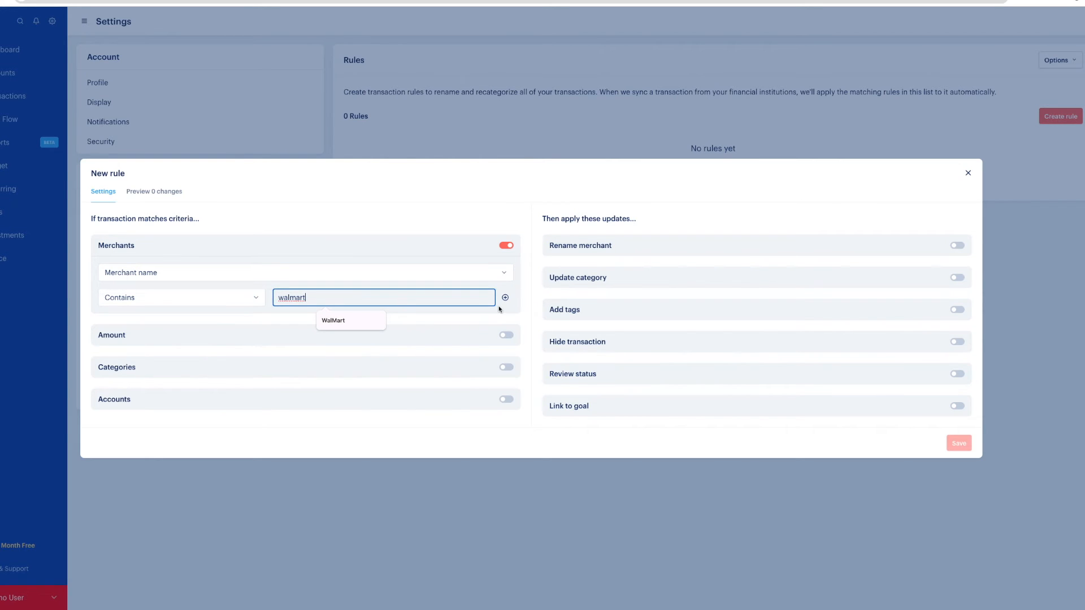
mouse_move(950, 279)
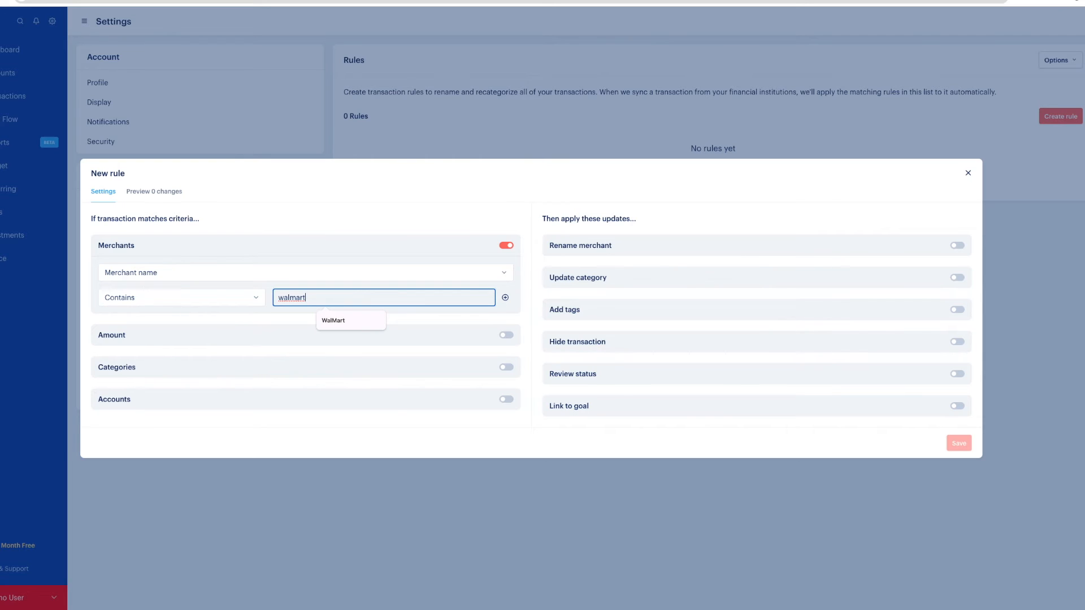
Have the walmart rule update the category to Groceries and save it.
left_click(958, 246)
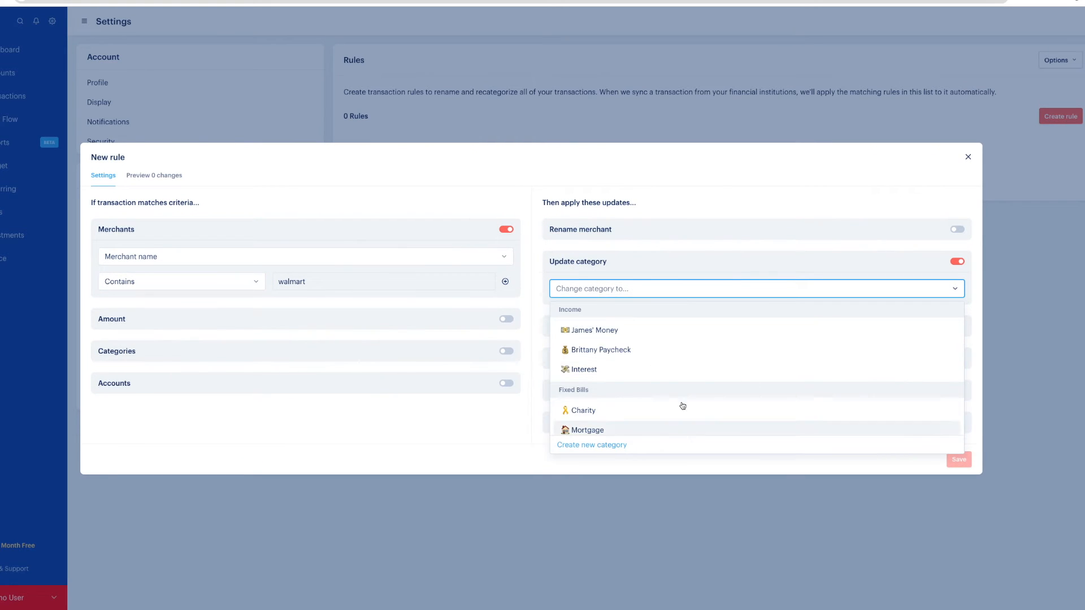
scroll("down", 3)
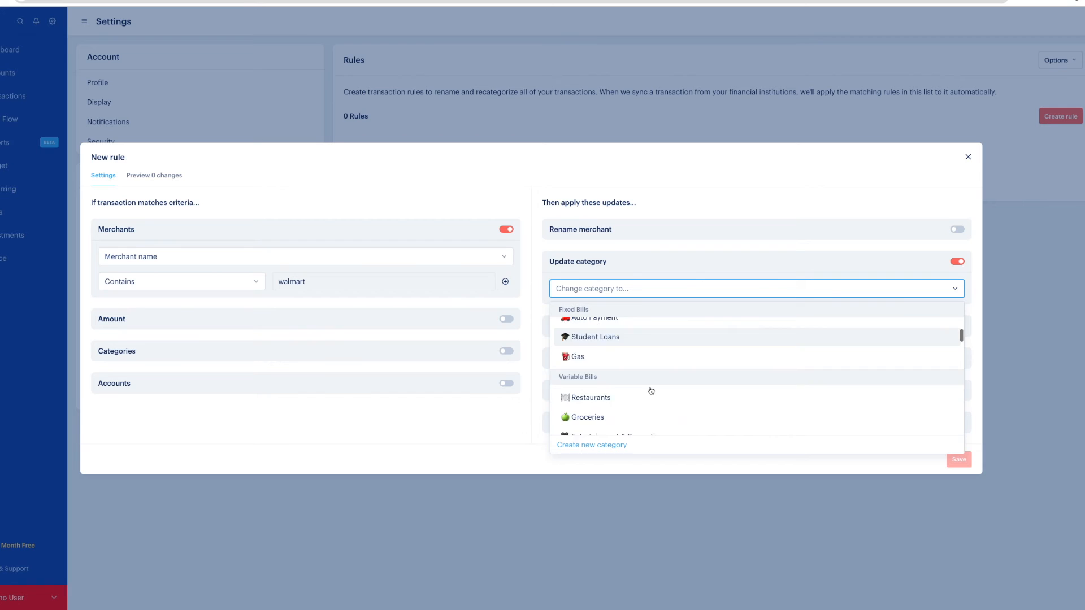
left_click(586, 417)
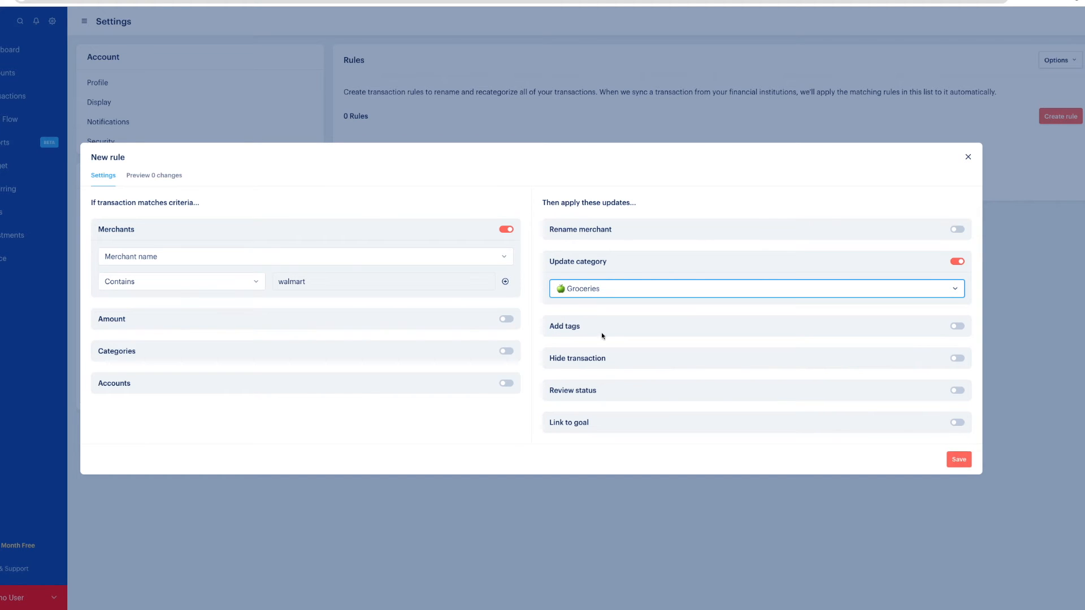
mouse_move(849, 460)
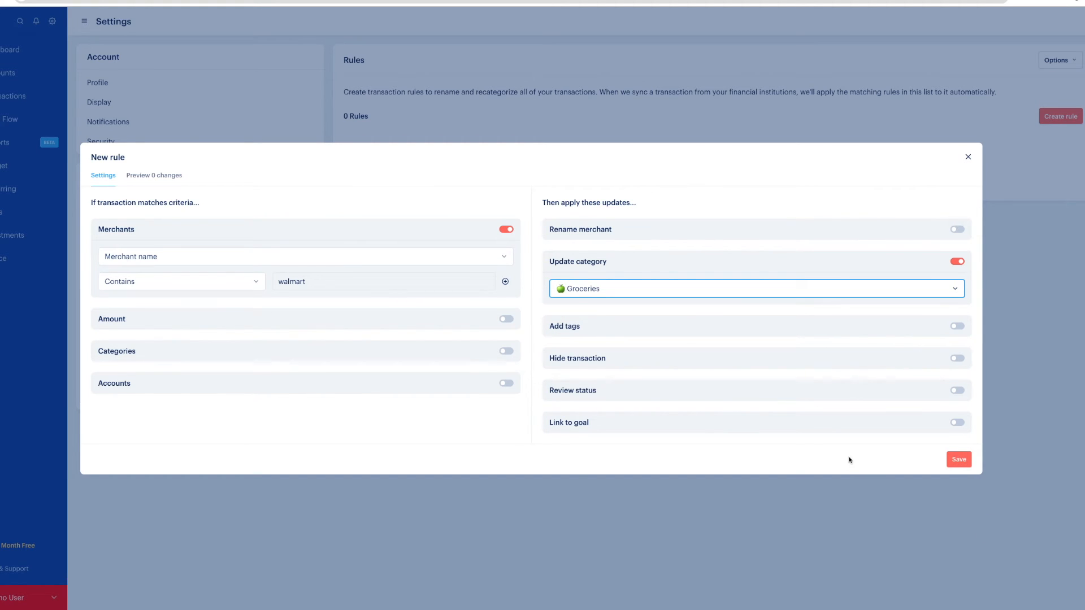
mouse_move(864, 465)
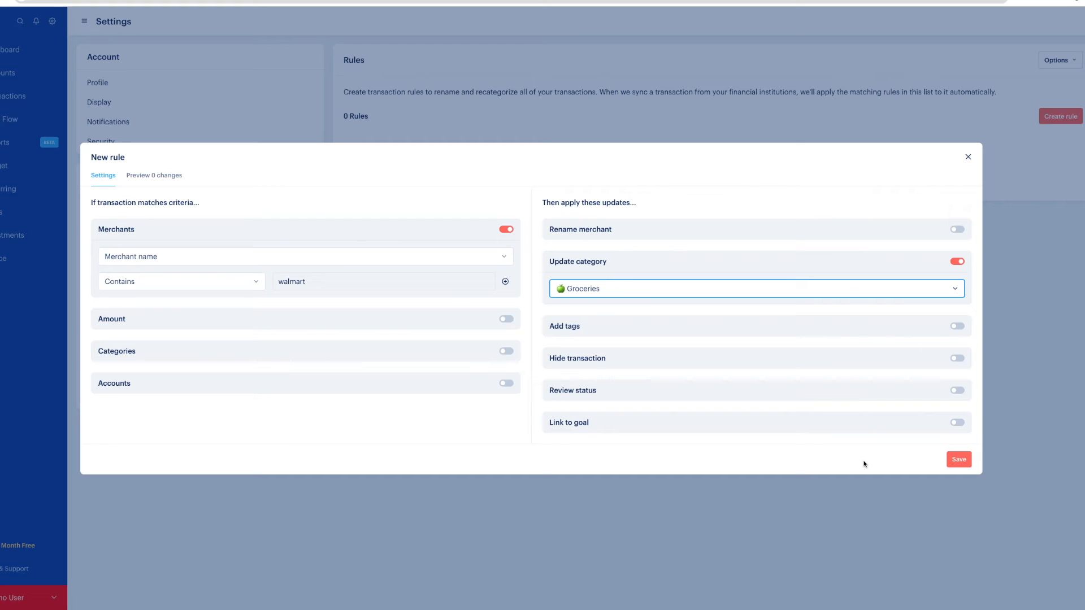
mouse_move(918, 461)
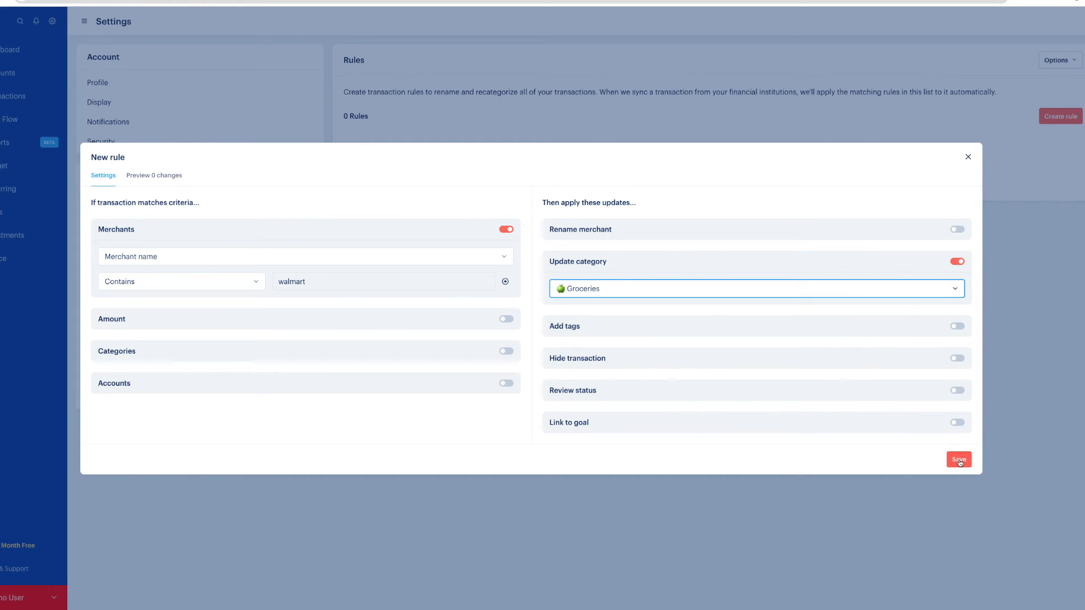
left_click(960, 460)
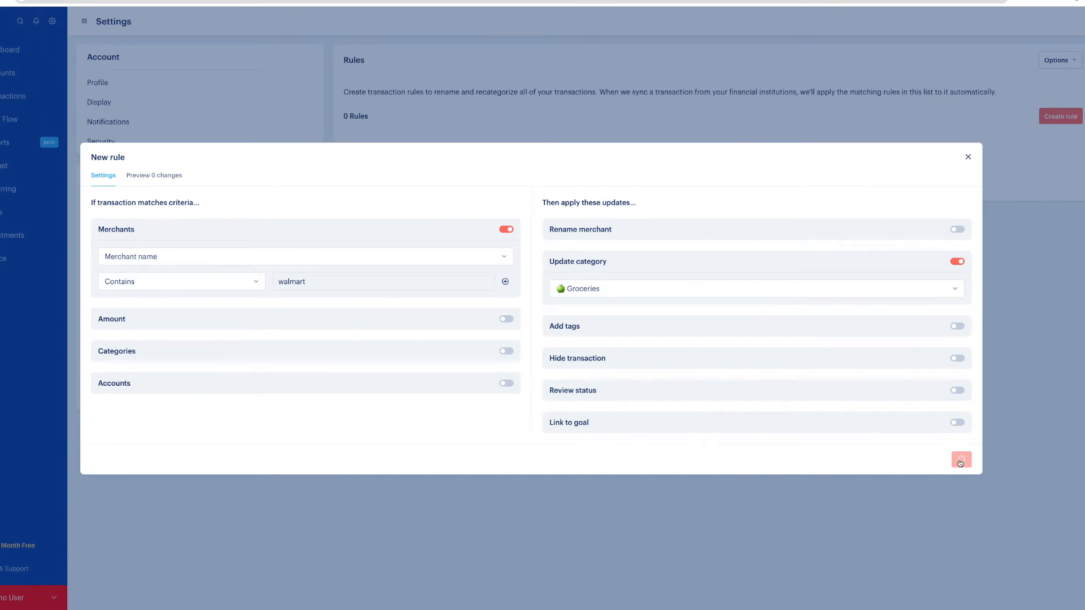
left_click(961, 461)
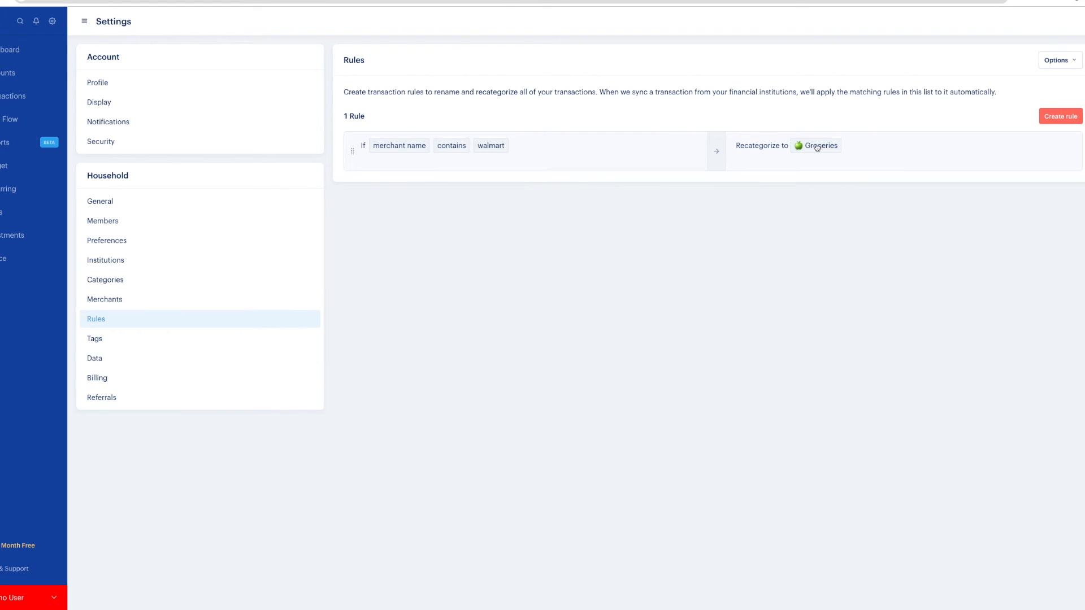
mouse_move(599, 297)
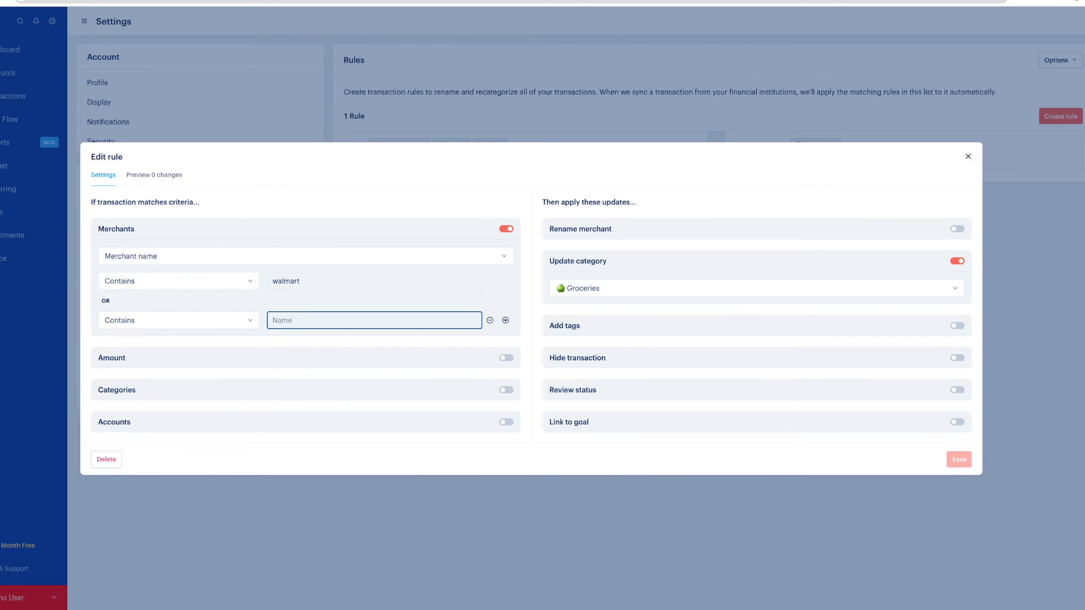
Add 'aldi' and 'whole foods' merchant conditions to the Groceries rule and save.
type("aldi")
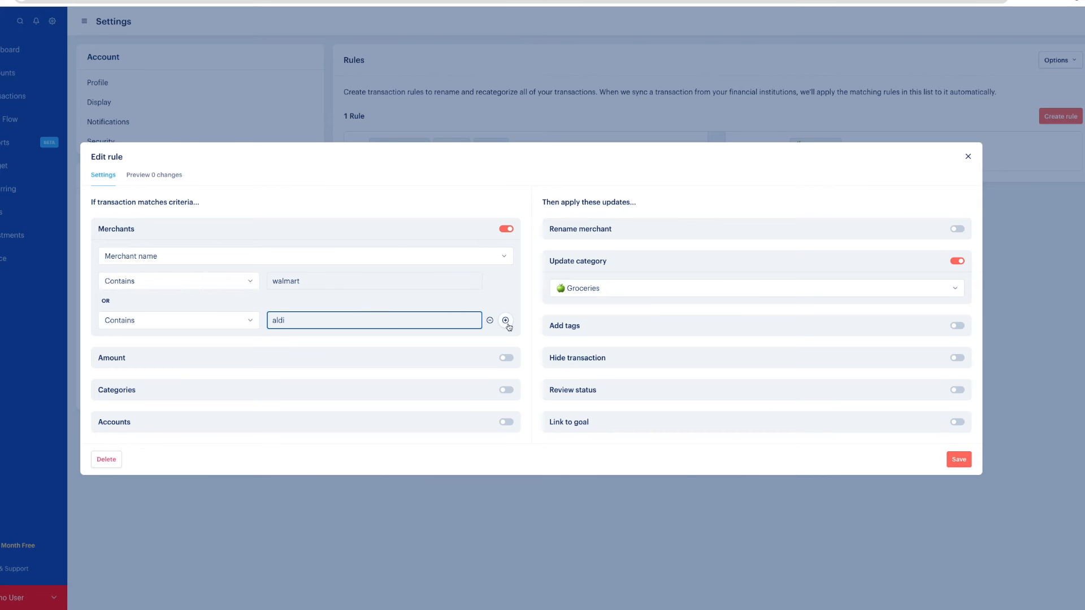
left_click(506, 320)
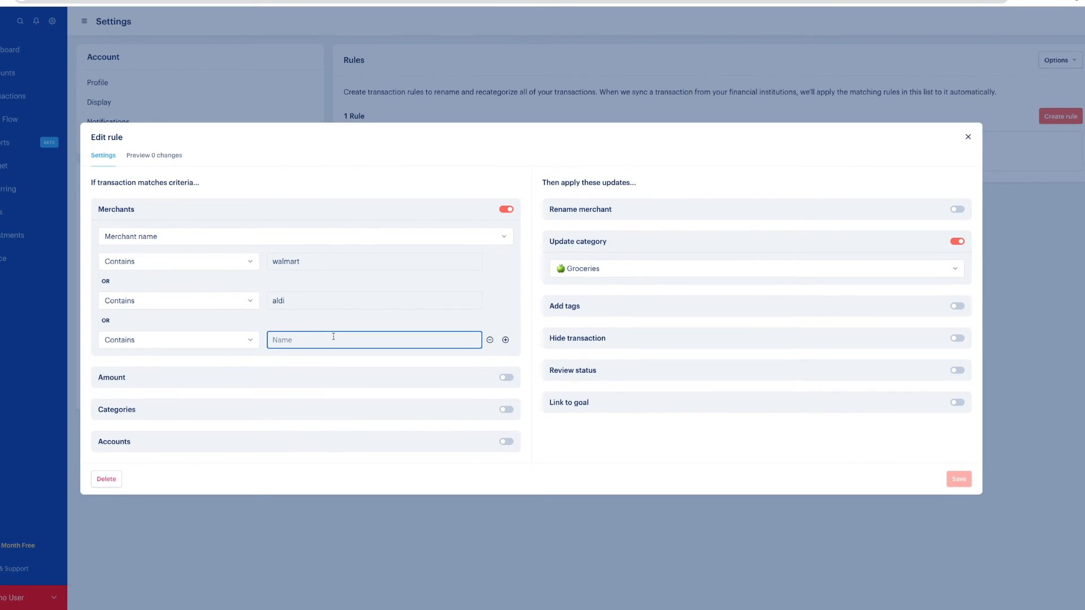
type("whole foods")
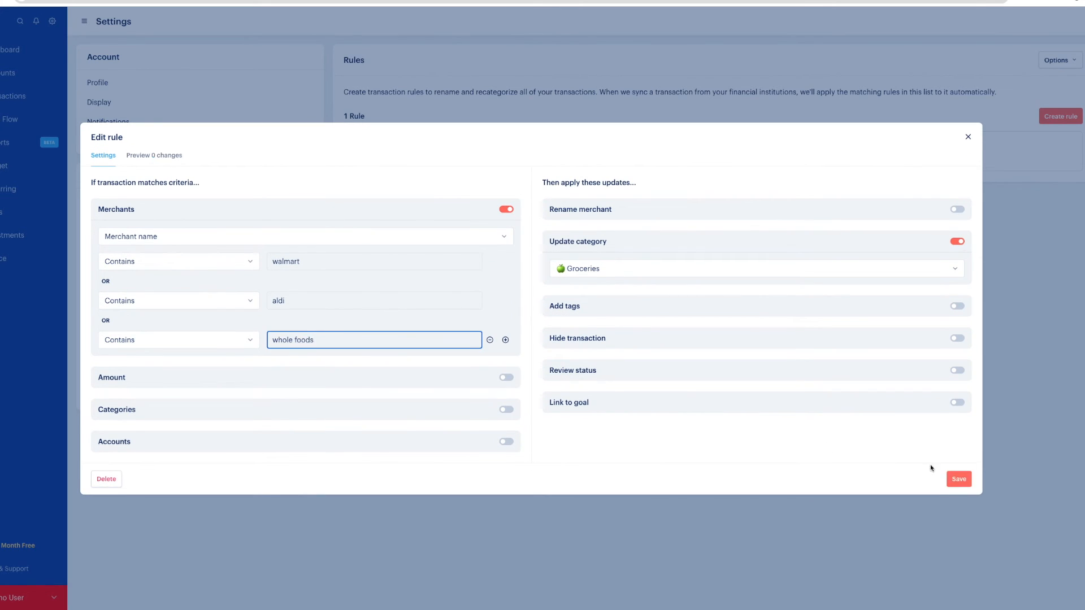
left_click(960, 480)
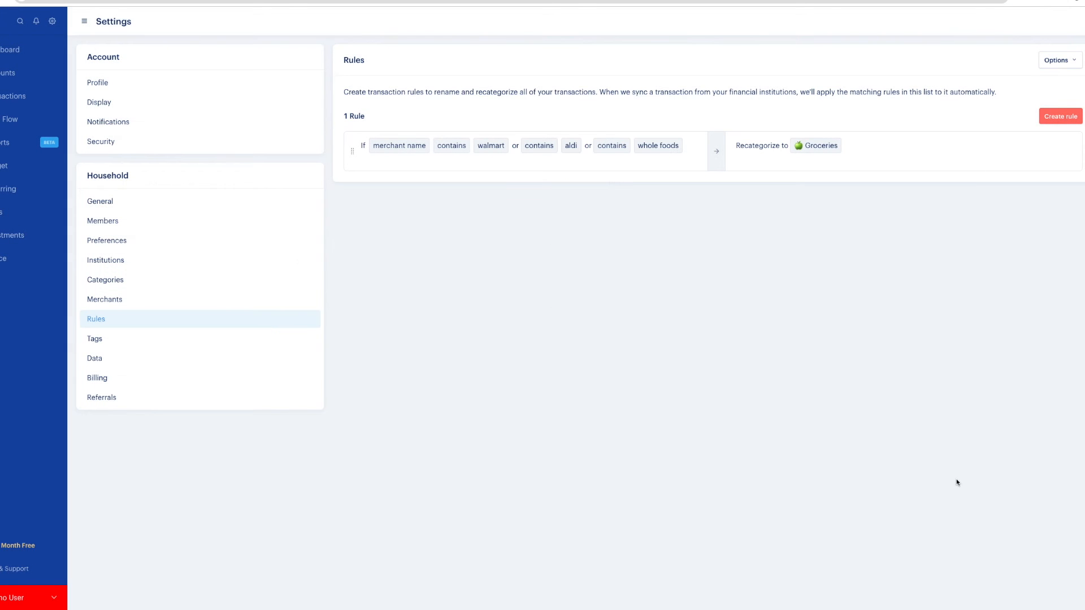
mouse_move(684, 225)
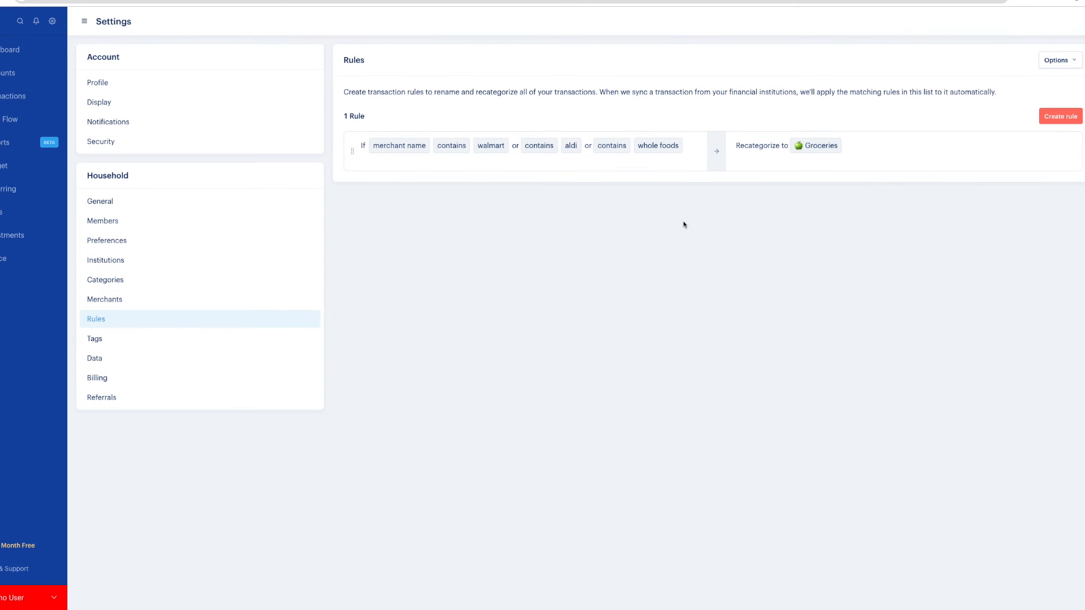
left_click(1059, 115)
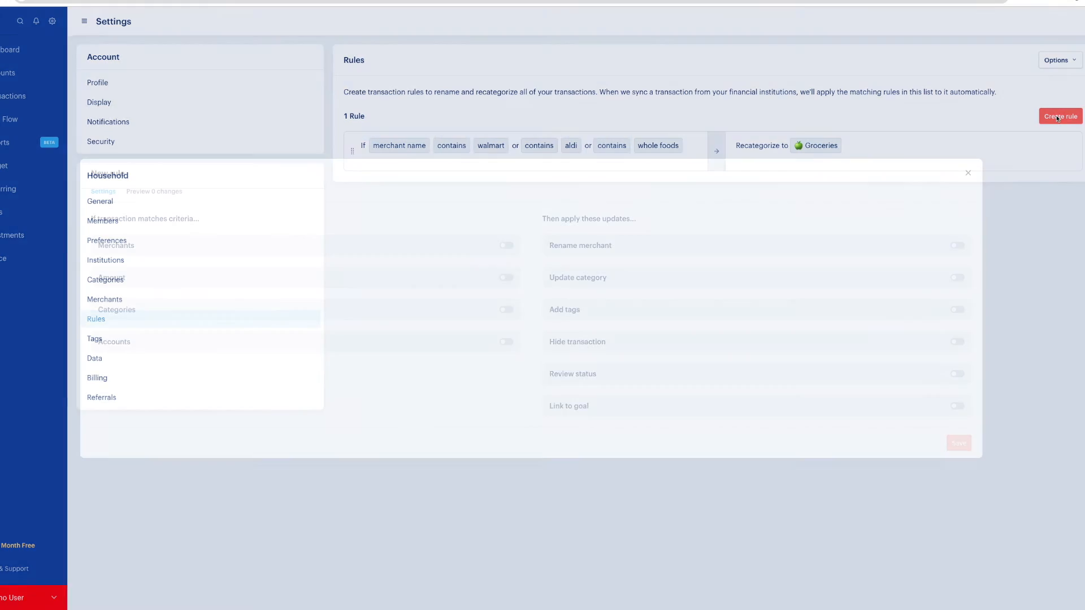
Start a rule matching Venmo transactions with amount equal to $125.
left_click(1059, 117)
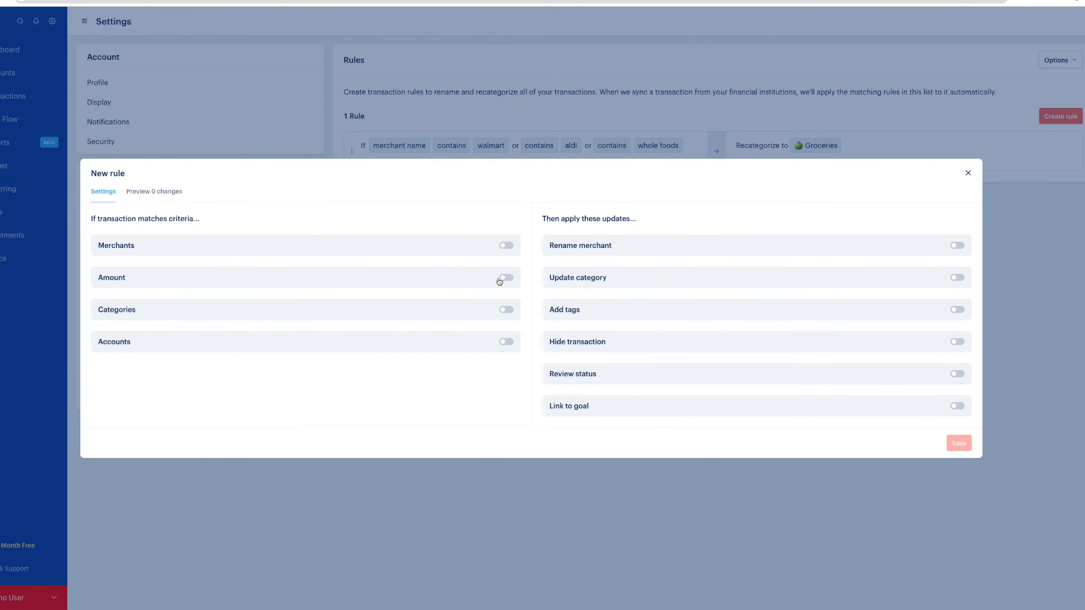
left_click(507, 278)
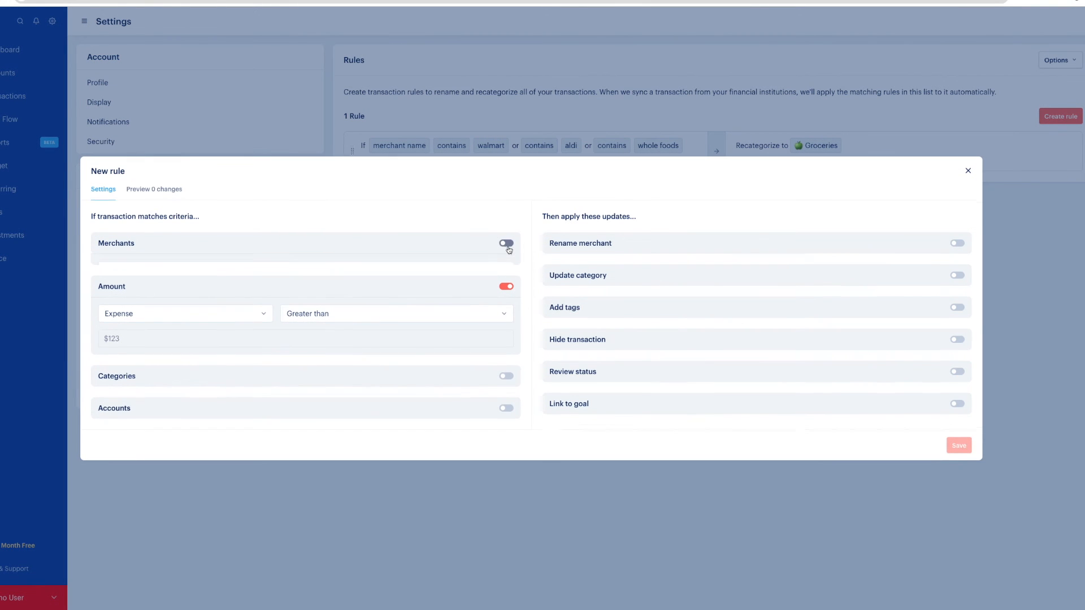
left_click(506, 243)
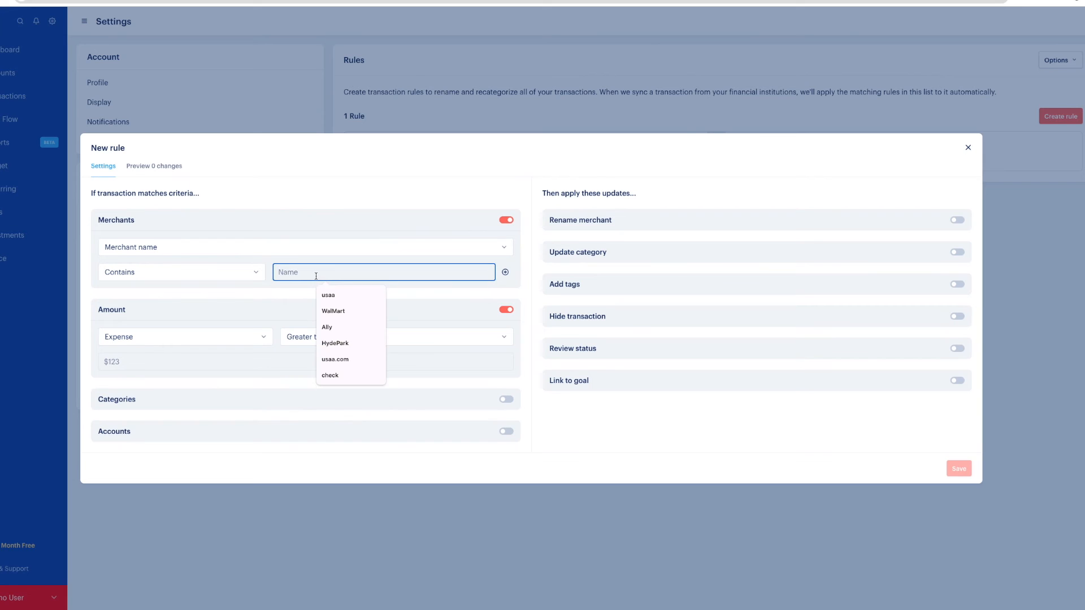
type("Venmo")
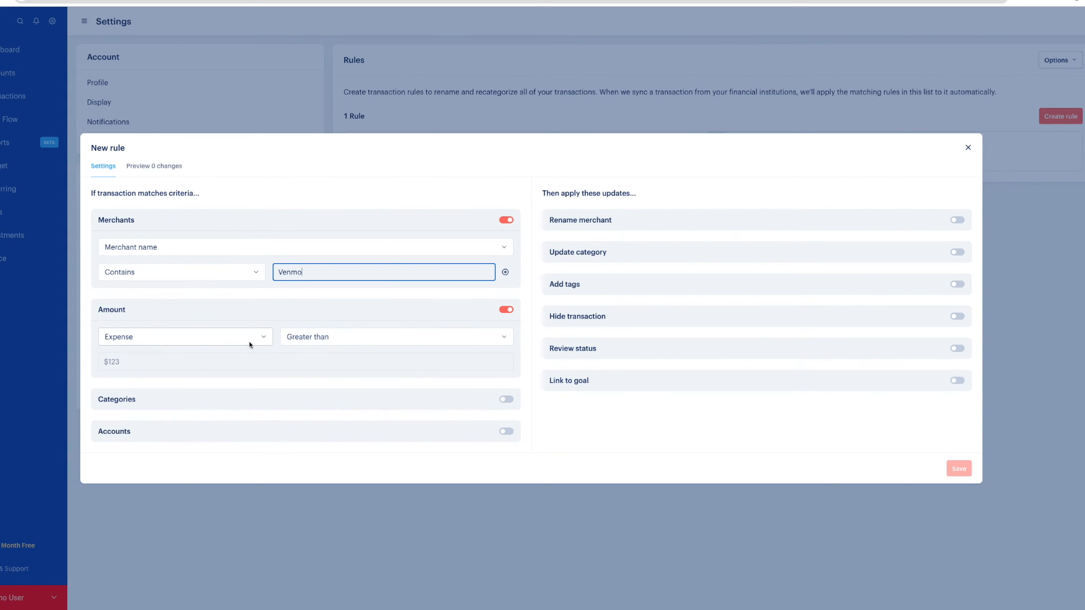
left_click(396, 337)
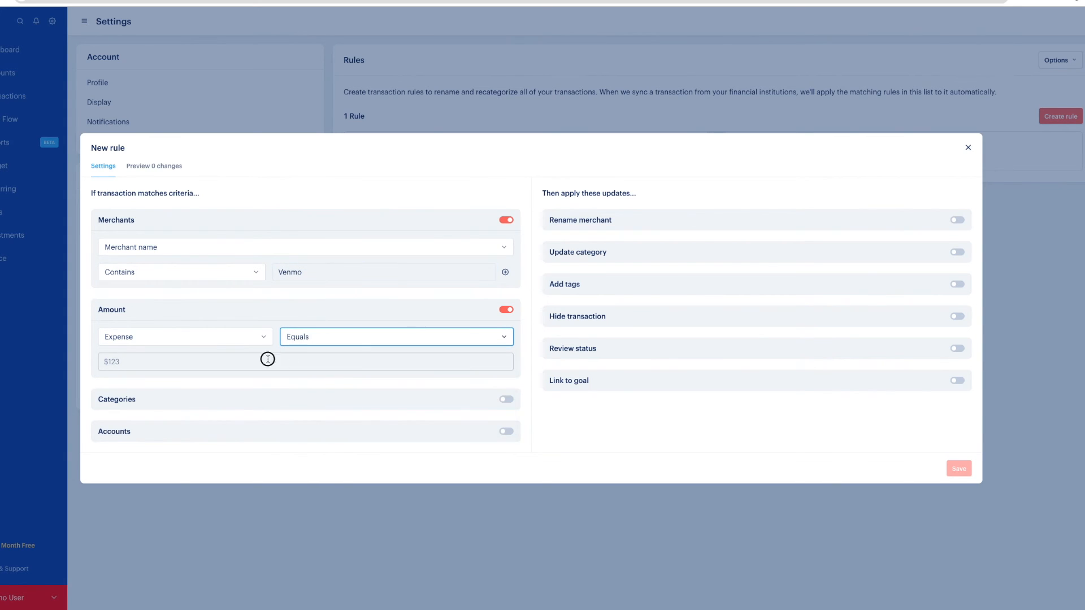
type("125")
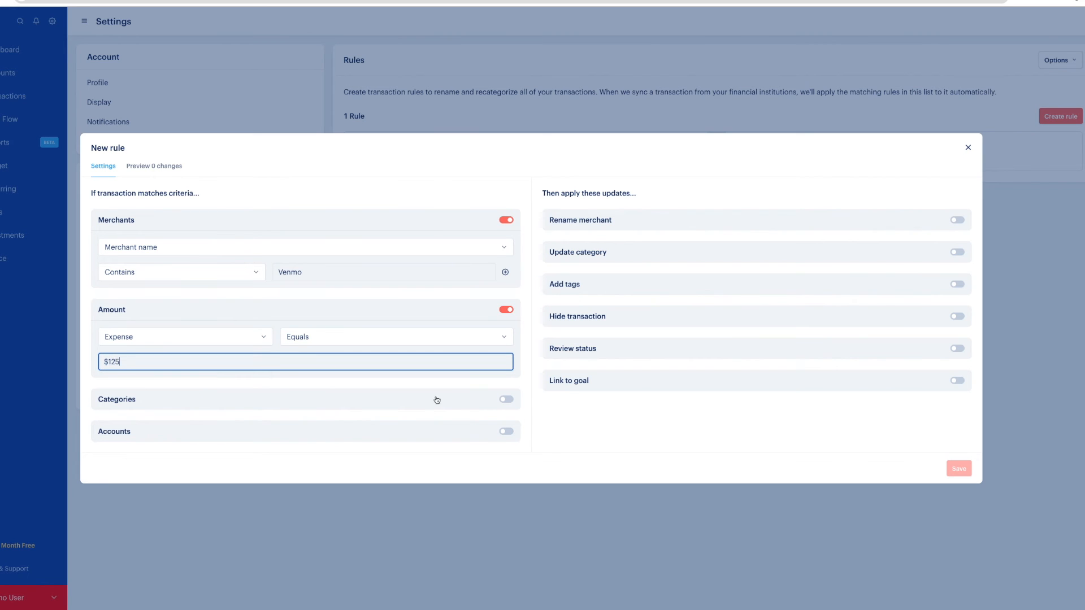
Have the rule recategorize matches to Kids Extracurriculars and save it.
left_click(958, 252)
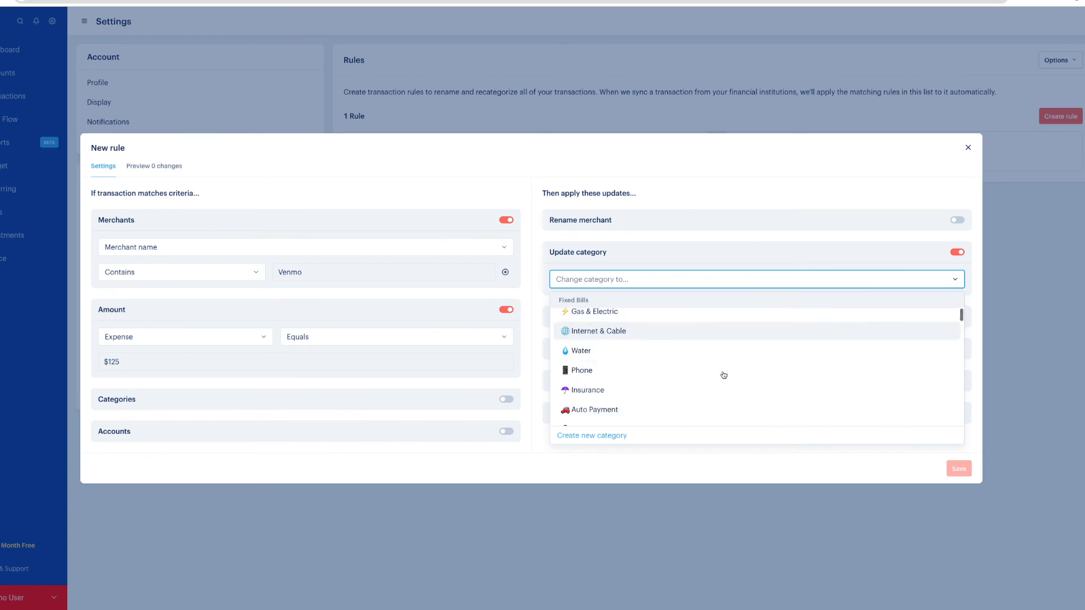
scroll("down", 3)
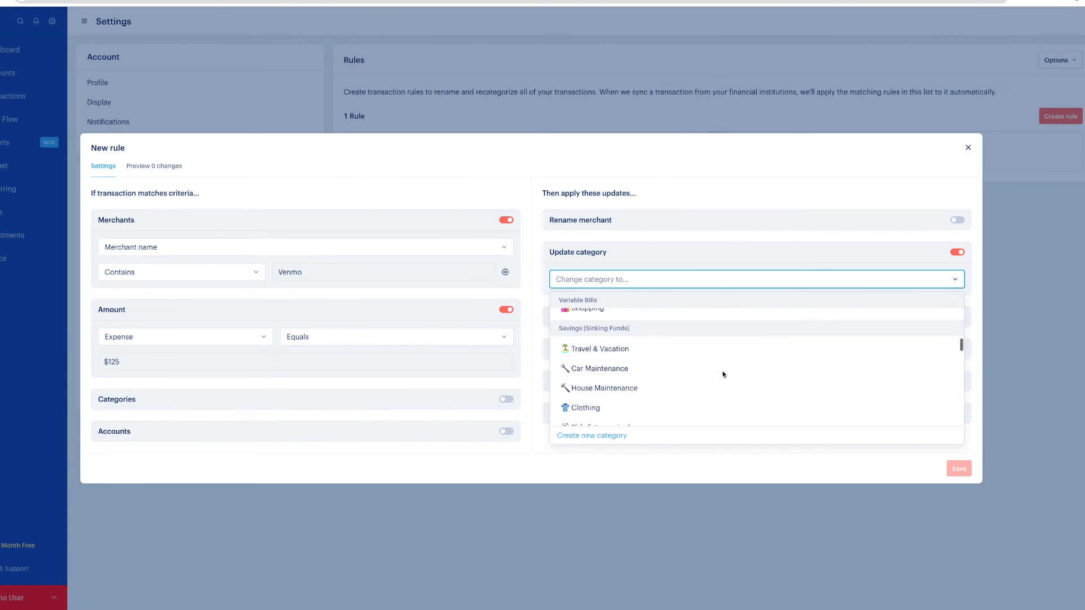
left_click(603, 427)
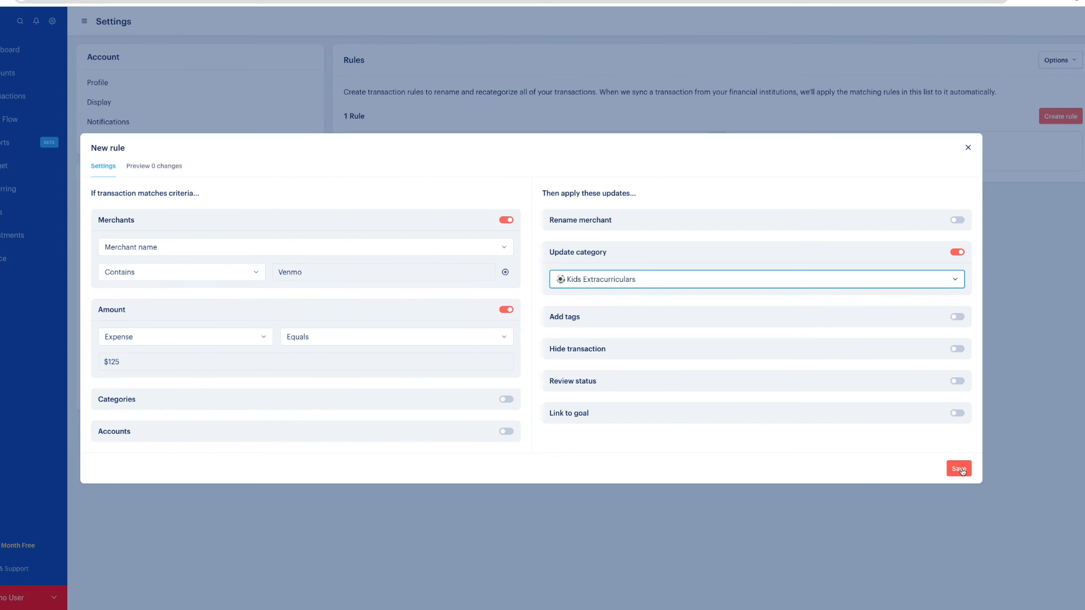
left_click(960, 468)
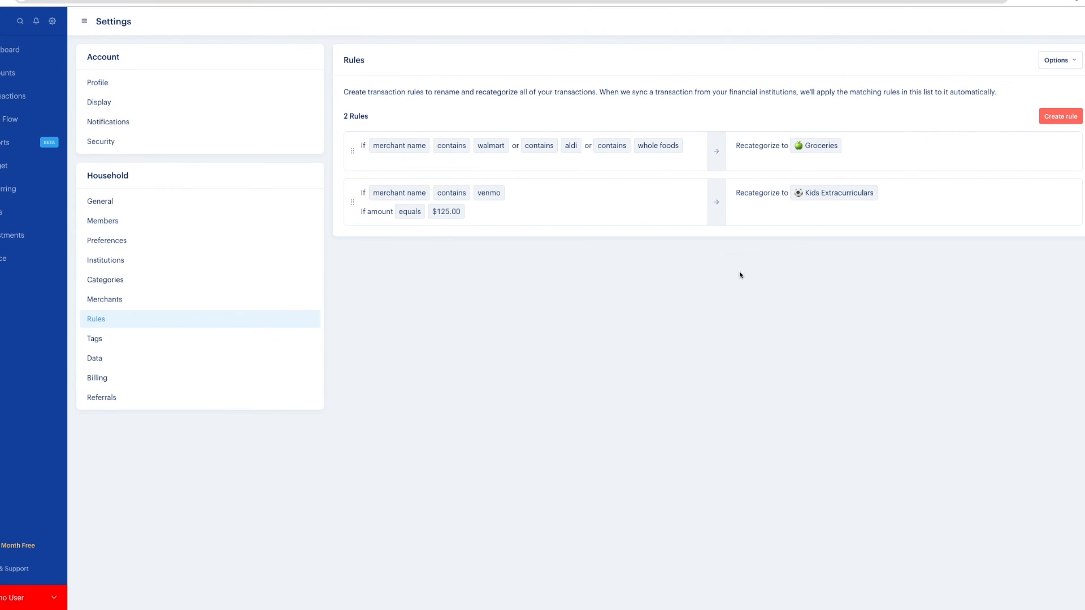
Start a rule matching transactions in the Shopping category.
left_click(1060, 117)
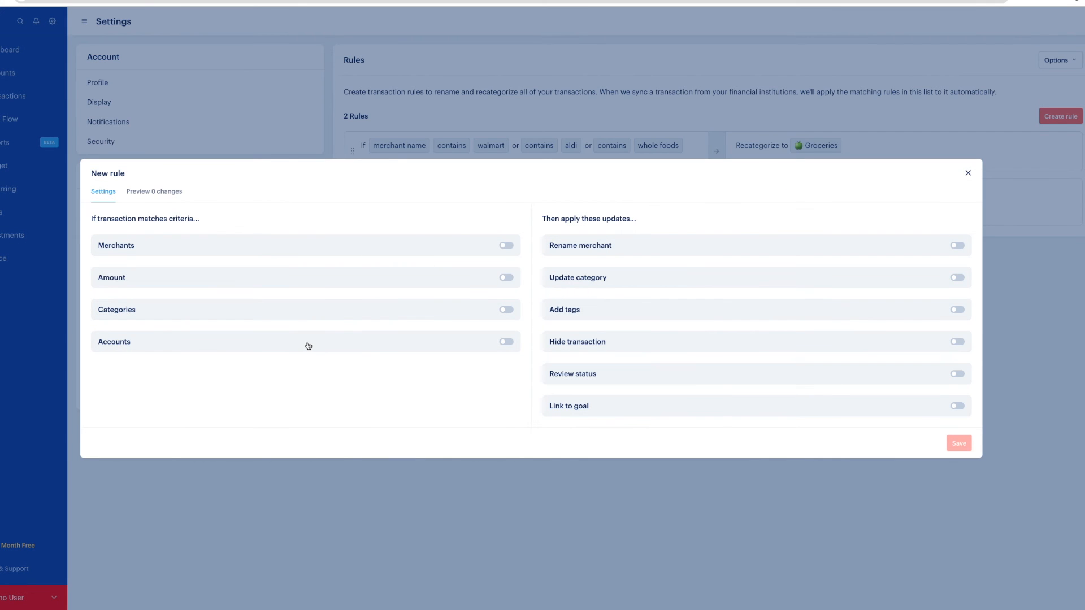
left_click(506, 310)
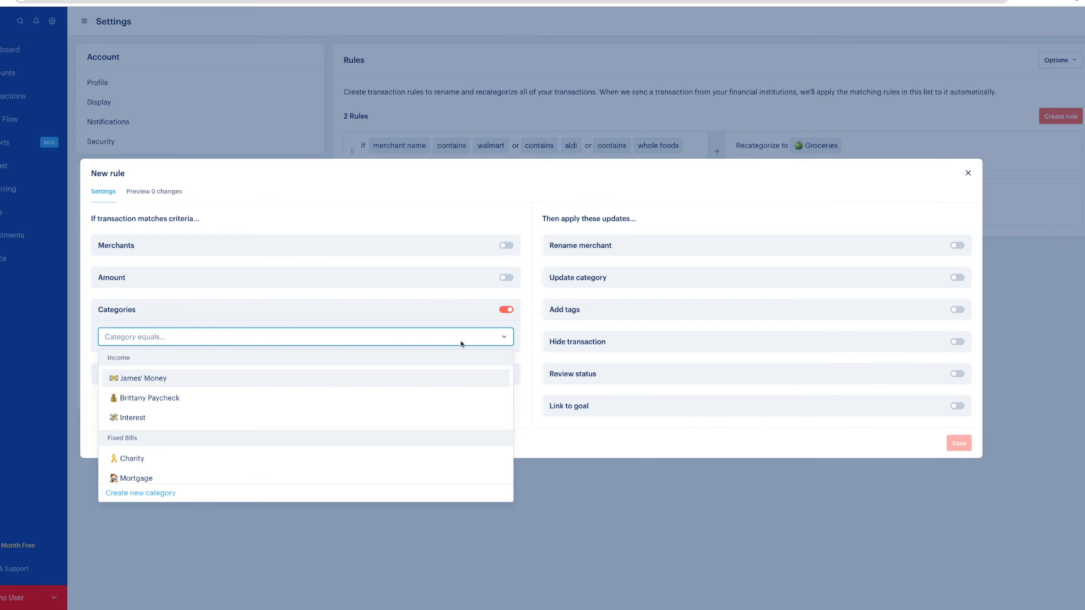
scroll("down", 3)
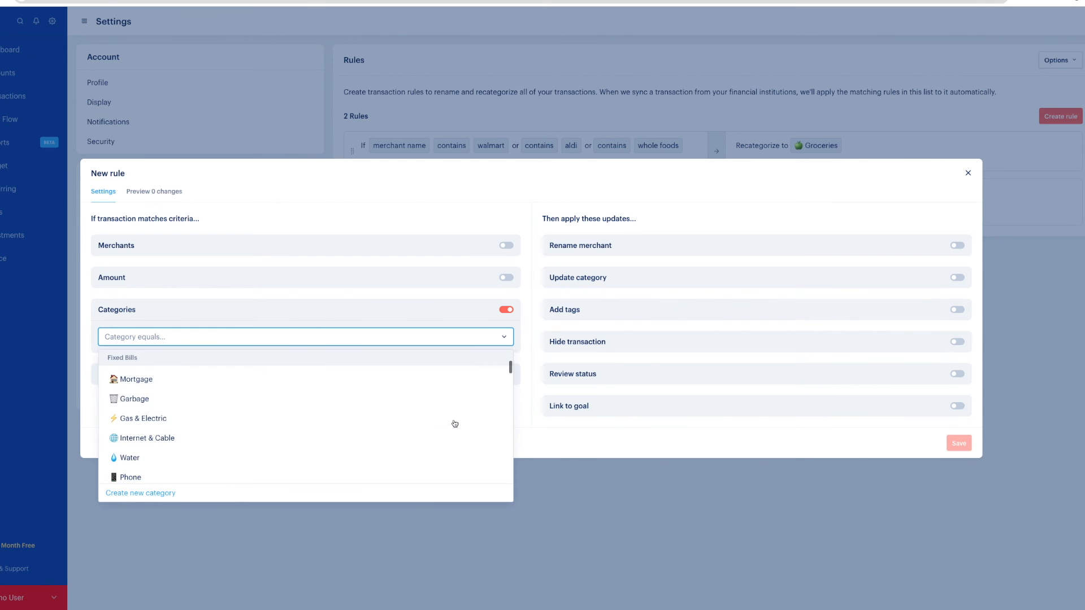
scroll("down", 3)
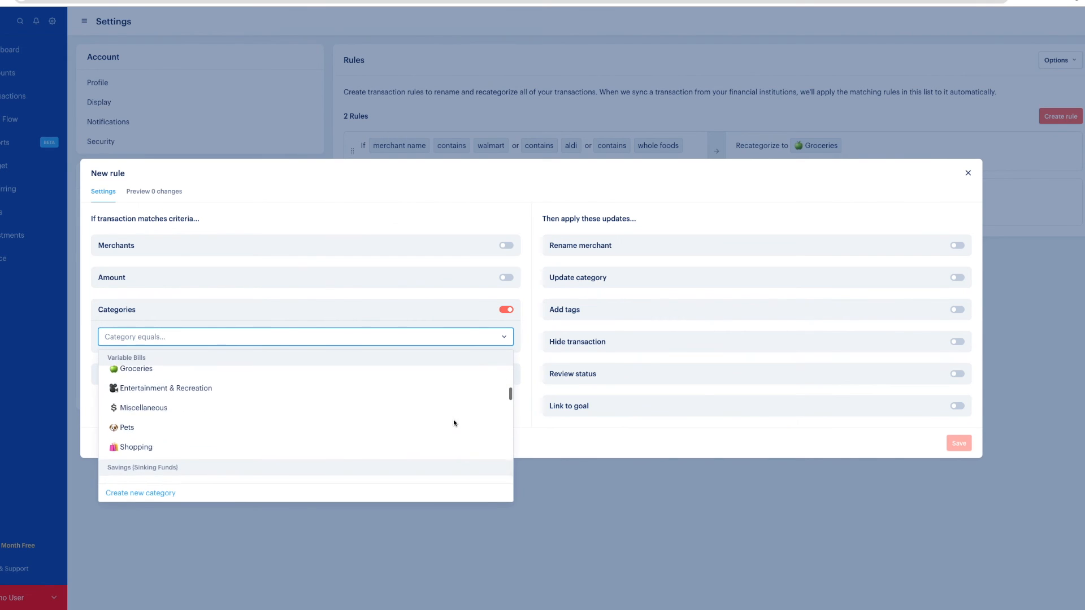
left_click(134, 448)
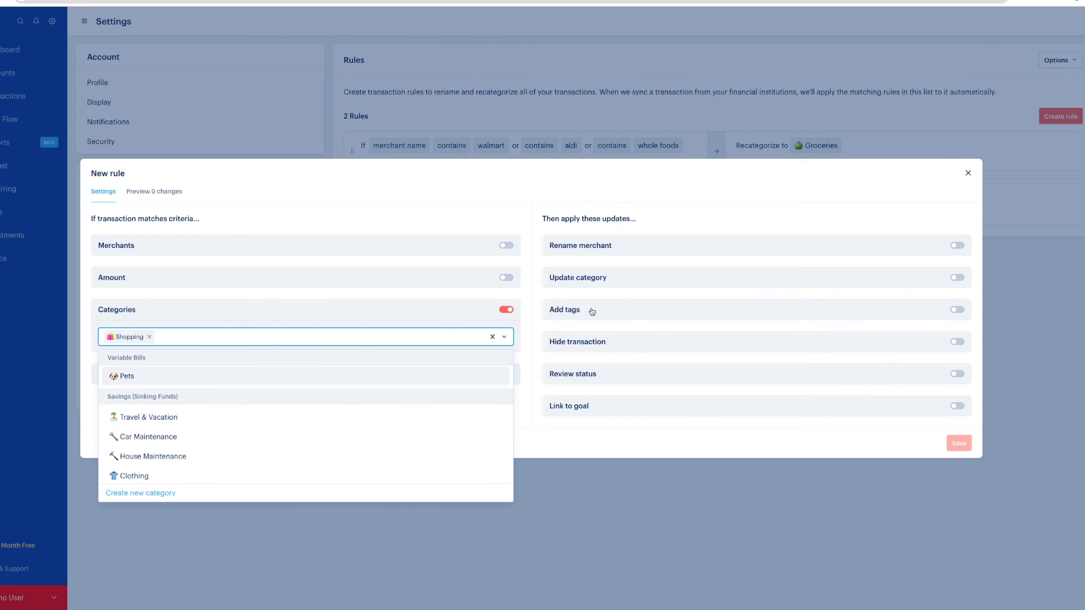
mouse_move(646, 376)
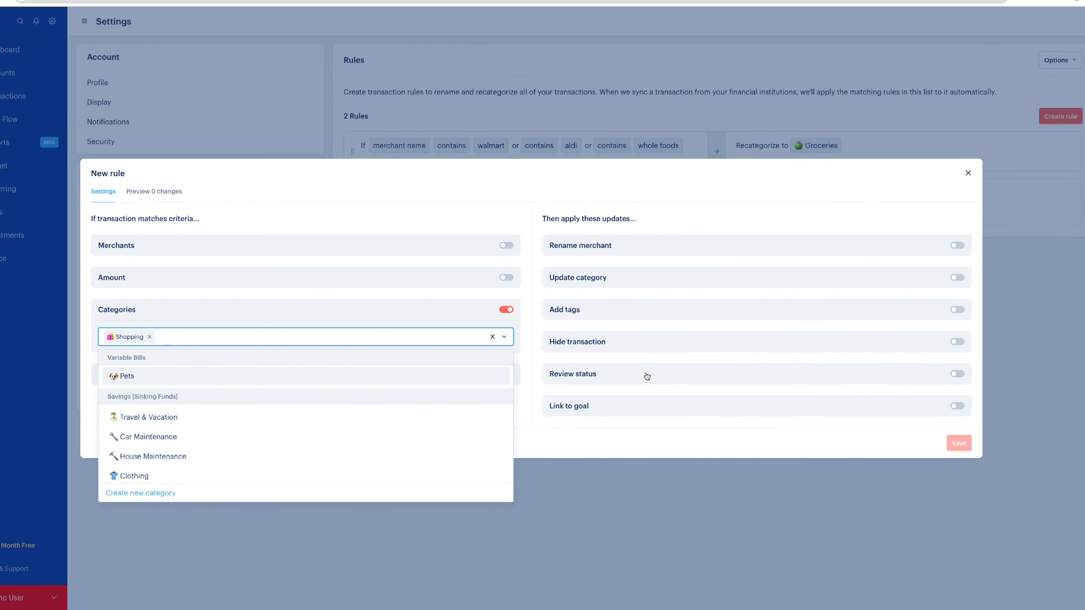
Set the rule's review status to Needs review by Demo User.
left_click(957, 374)
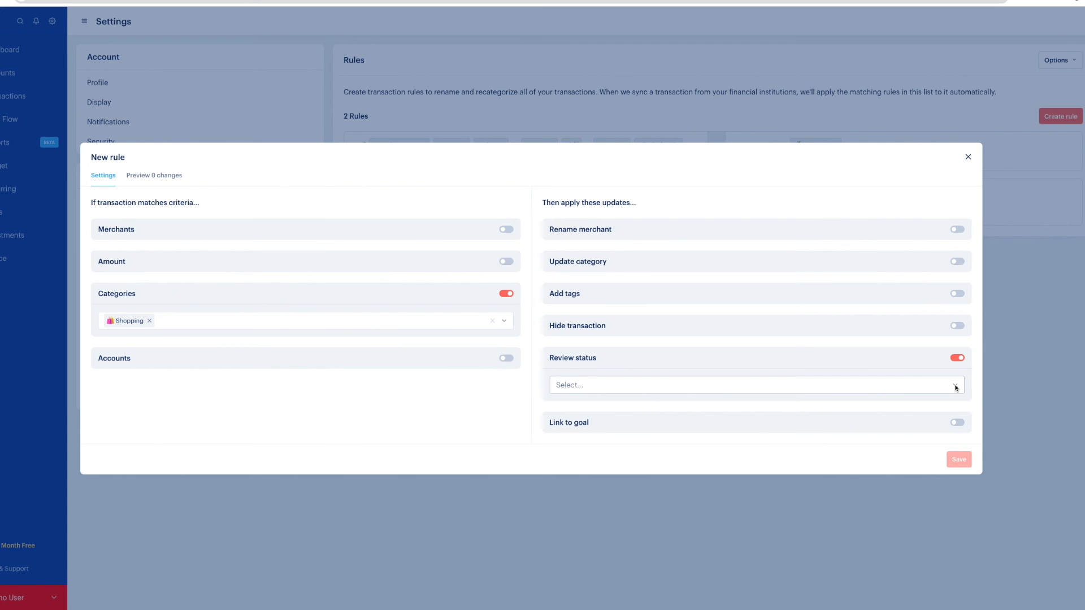
left_click(754, 384)
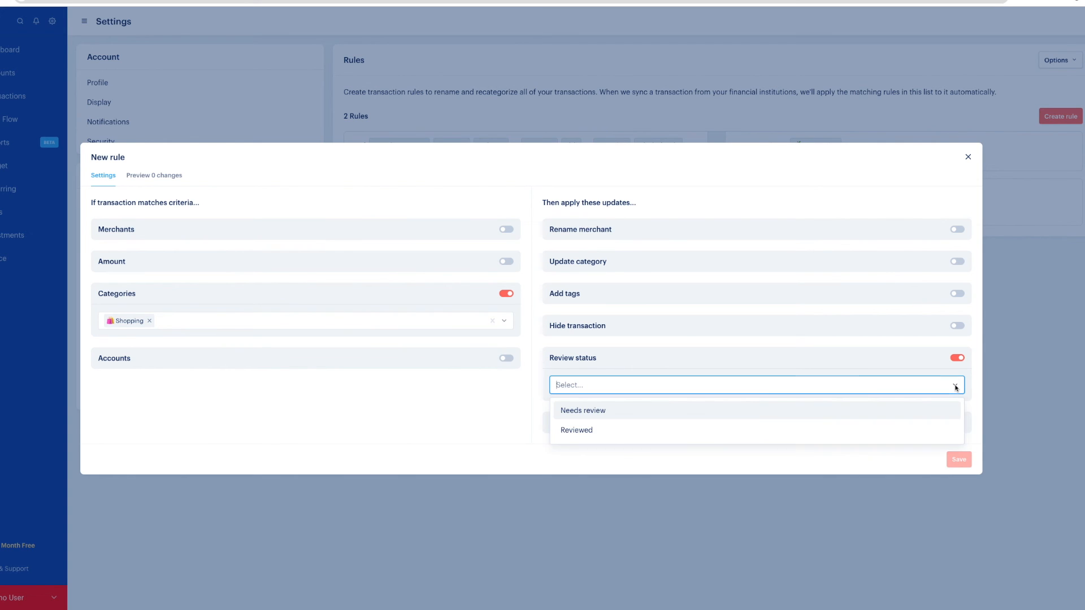
left_click(583, 410)
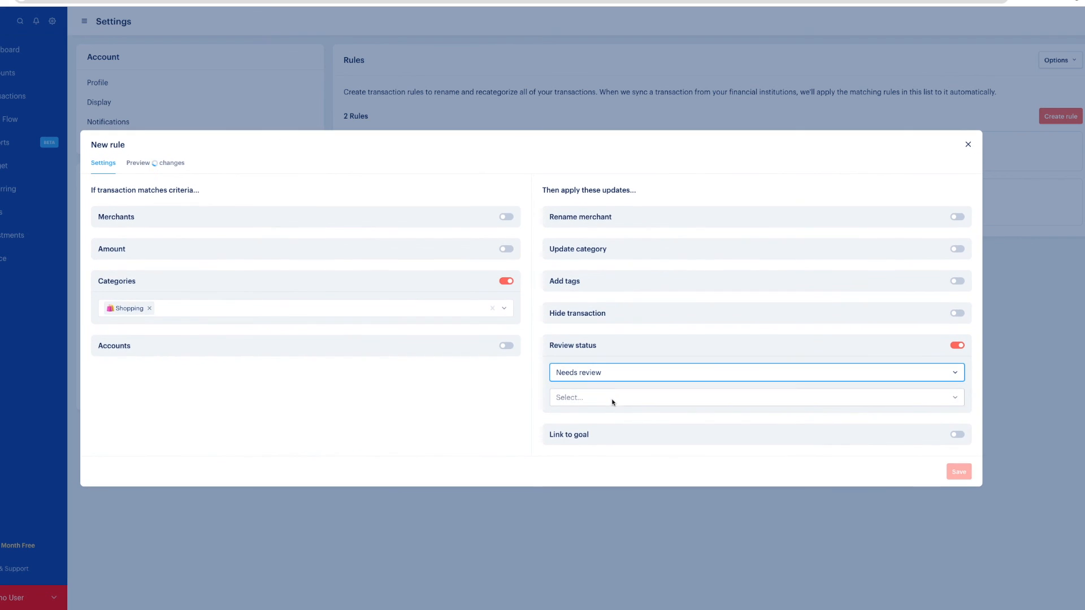
left_click(754, 396)
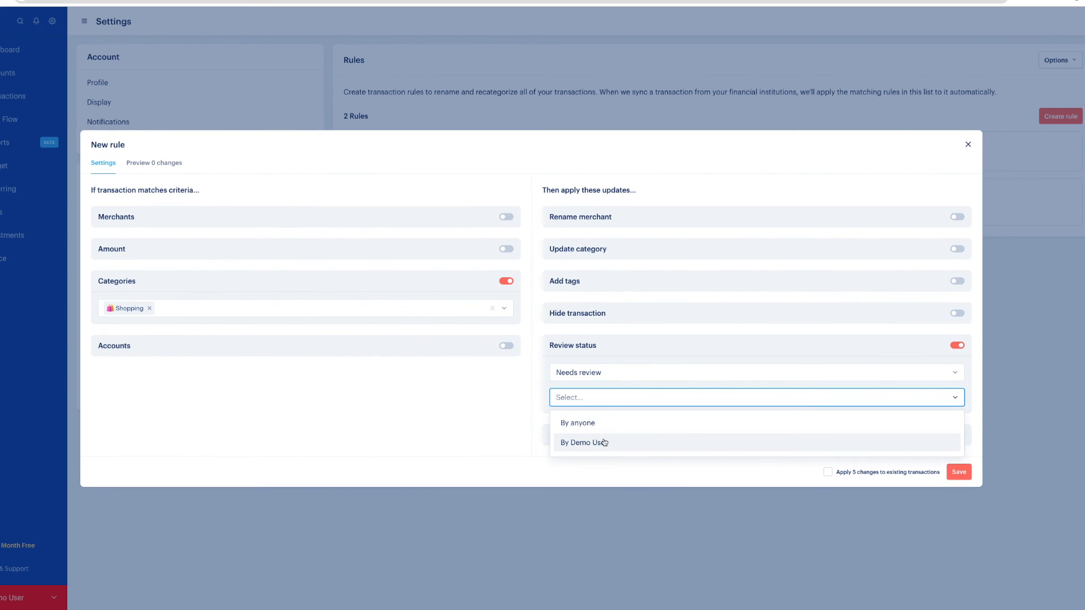
left_click(585, 443)
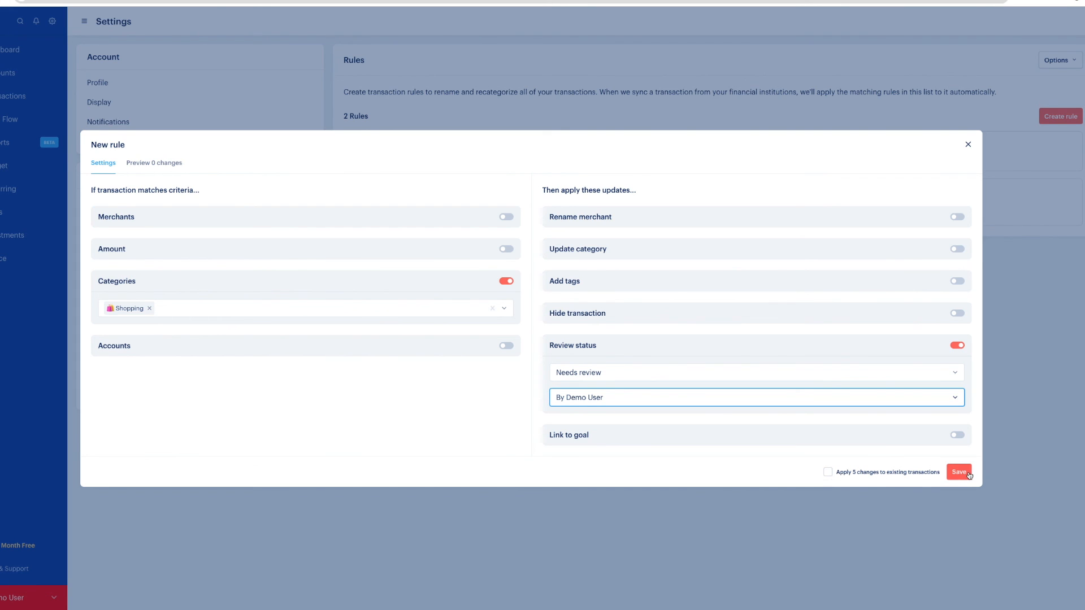
Switch the draft rule to match by account, drop the Shopping category and review-status update, then close it unsaved.
left_click(505, 346)
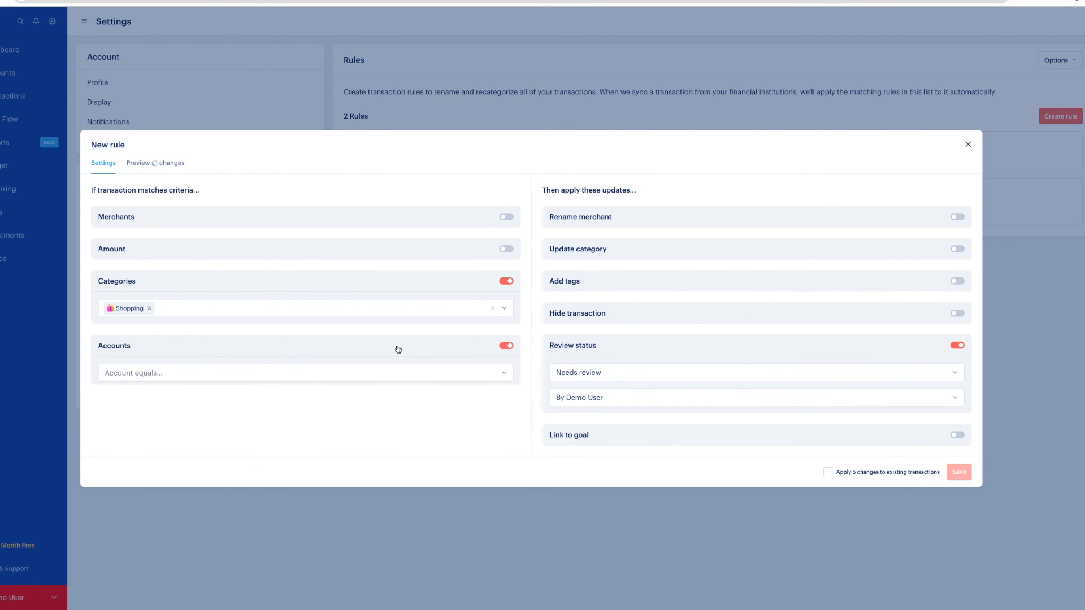
left_click(149, 307)
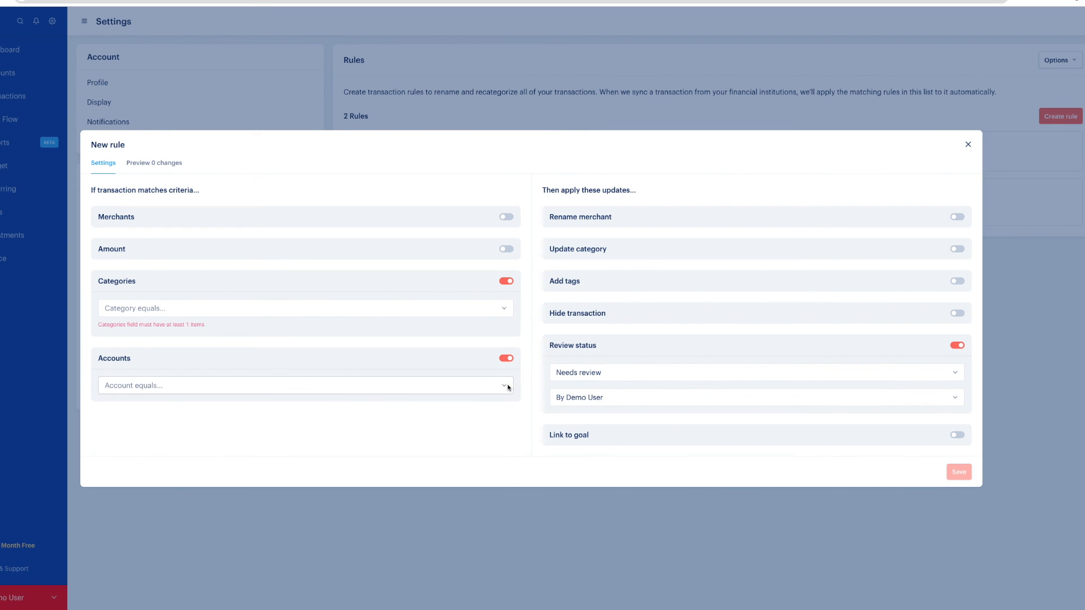
left_click(505, 281)
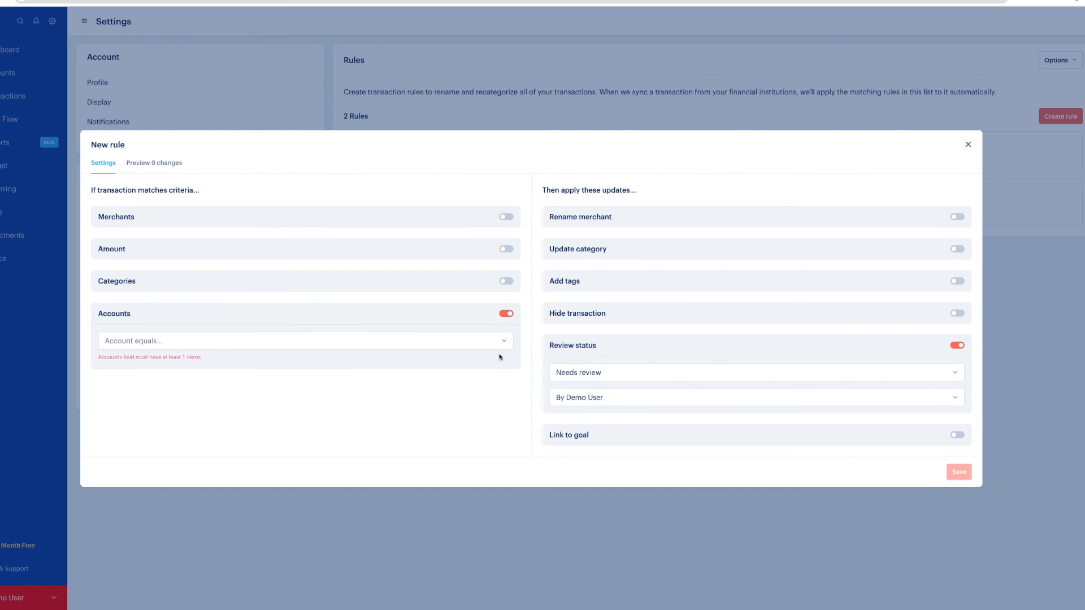
left_click(303, 340)
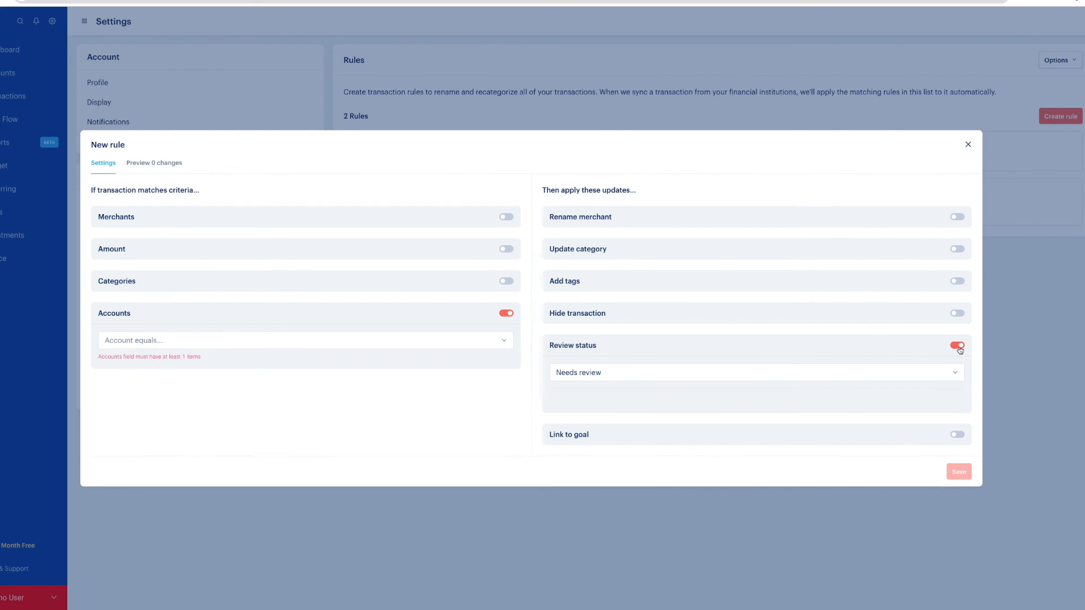
left_click(957, 346)
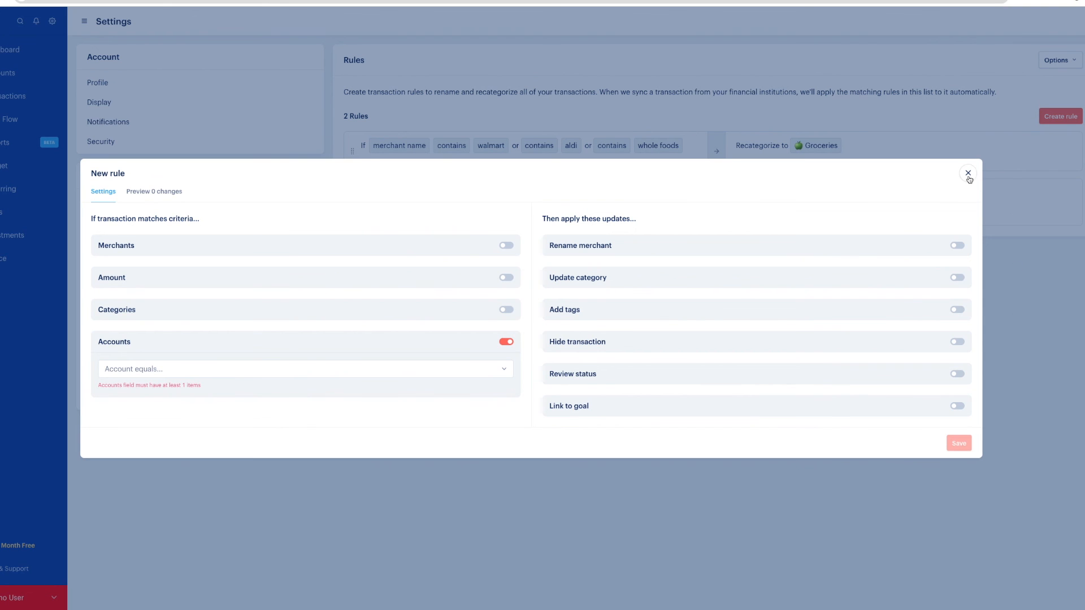